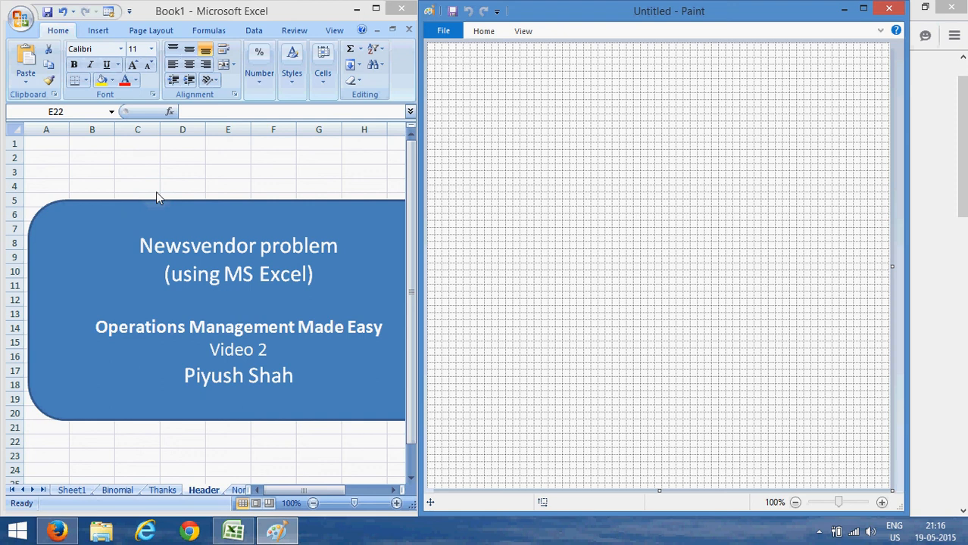
mouse_move(182, 300)
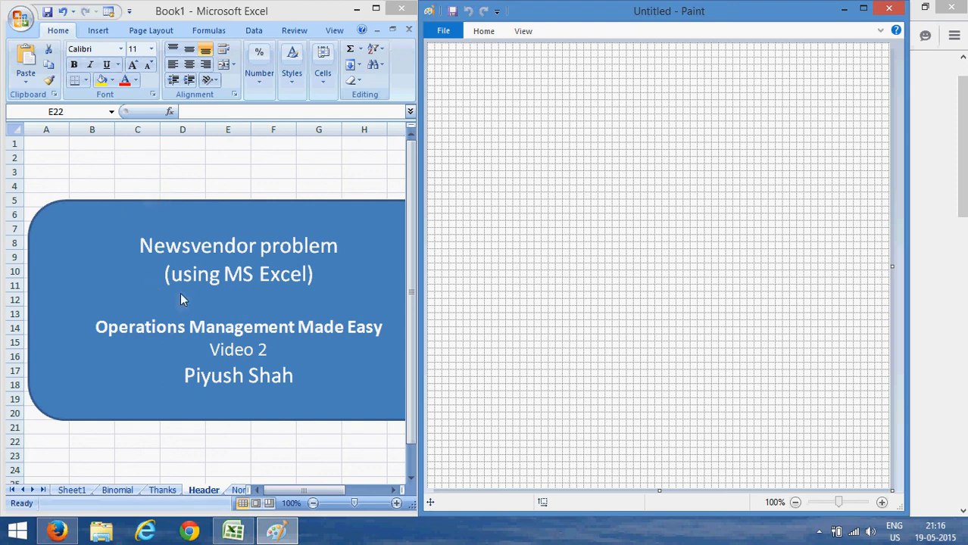
mouse_move(189, 267)
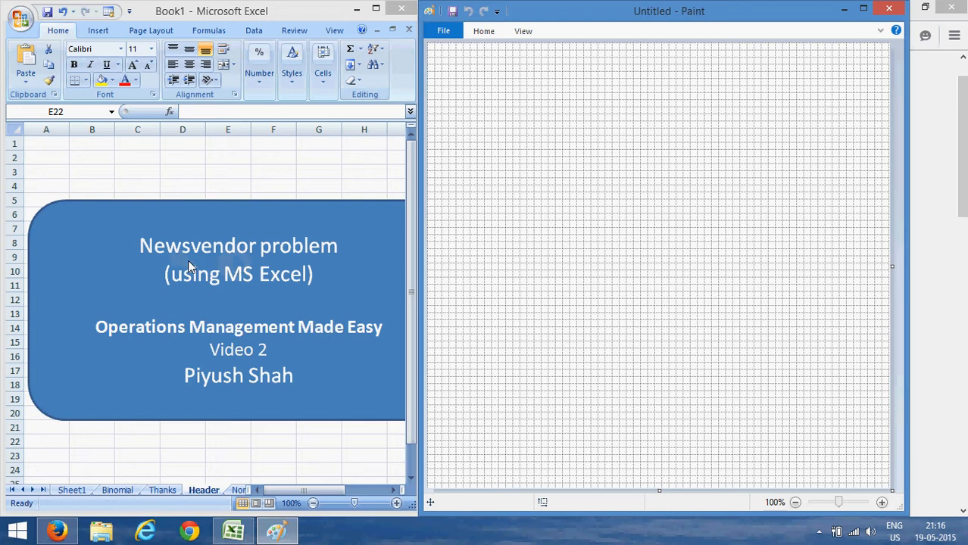
mouse_move(192, 250)
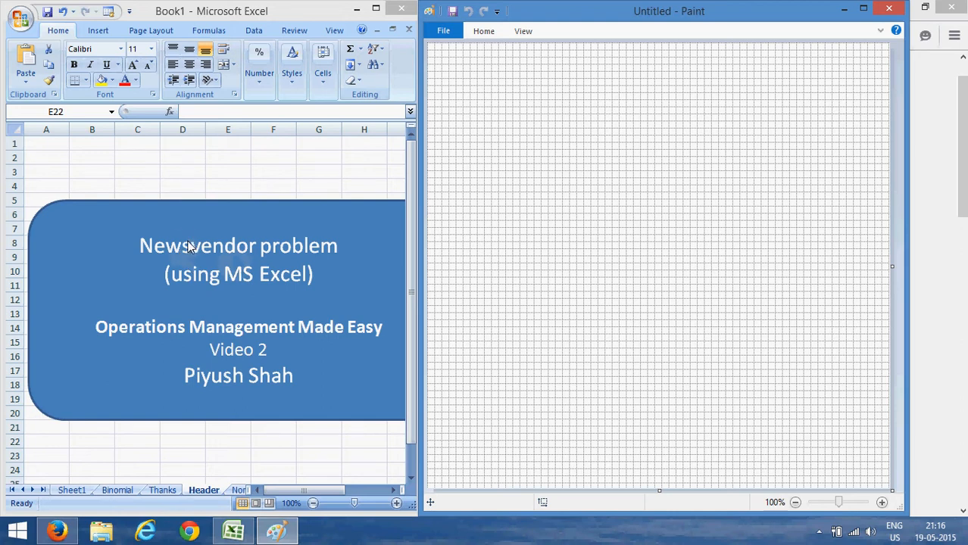
mouse_move(158, 266)
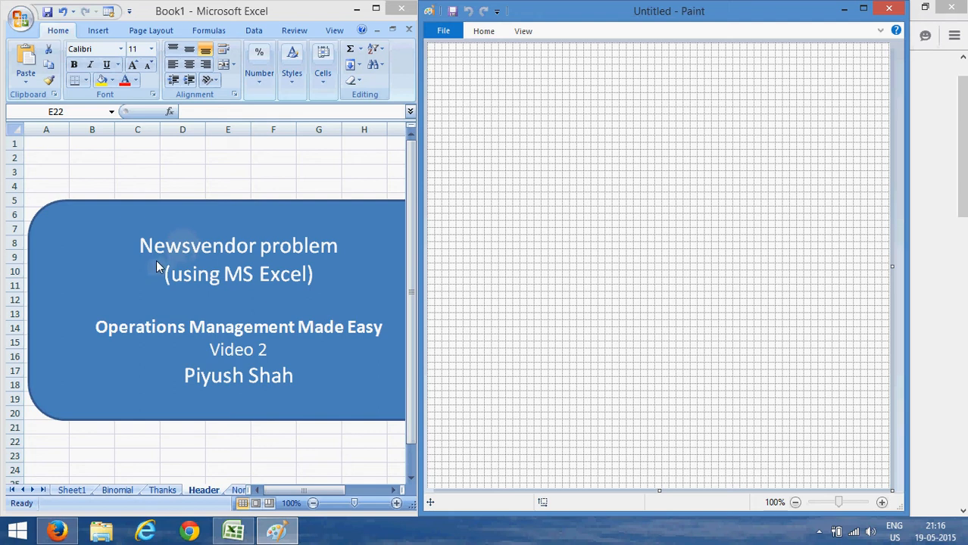
mouse_move(90, 487)
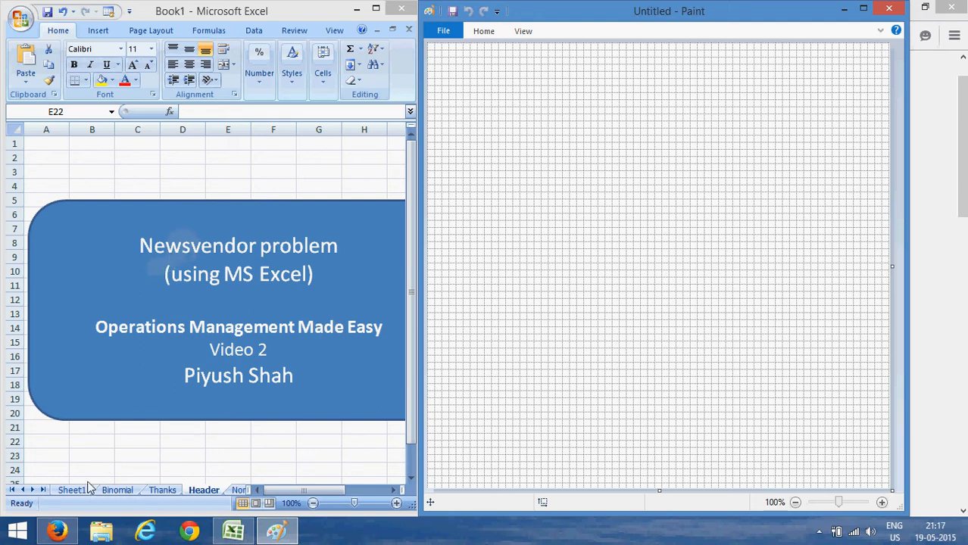
Switch Excel to Sheet1 to show the newsvendor payoff table and expected profits.
left_click(228, 440)
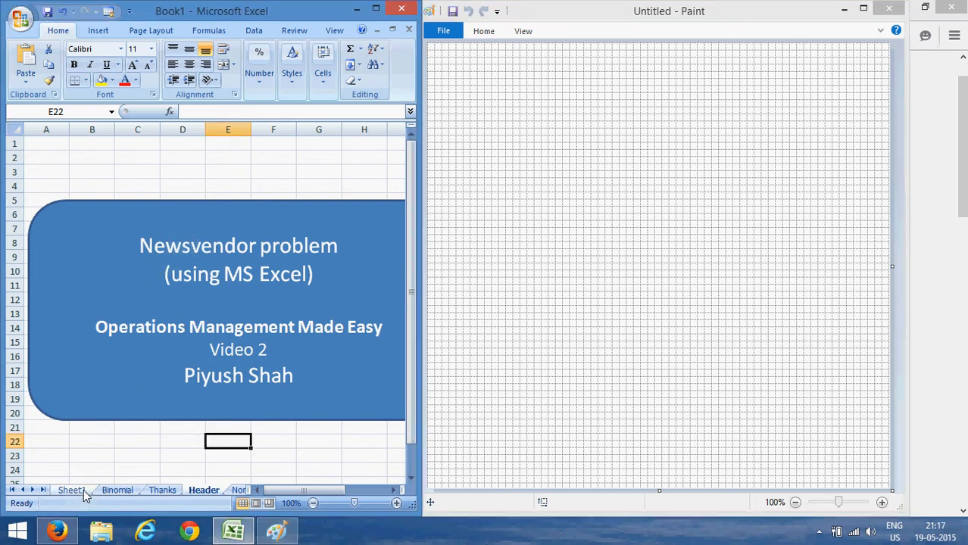
left_click(72, 490)
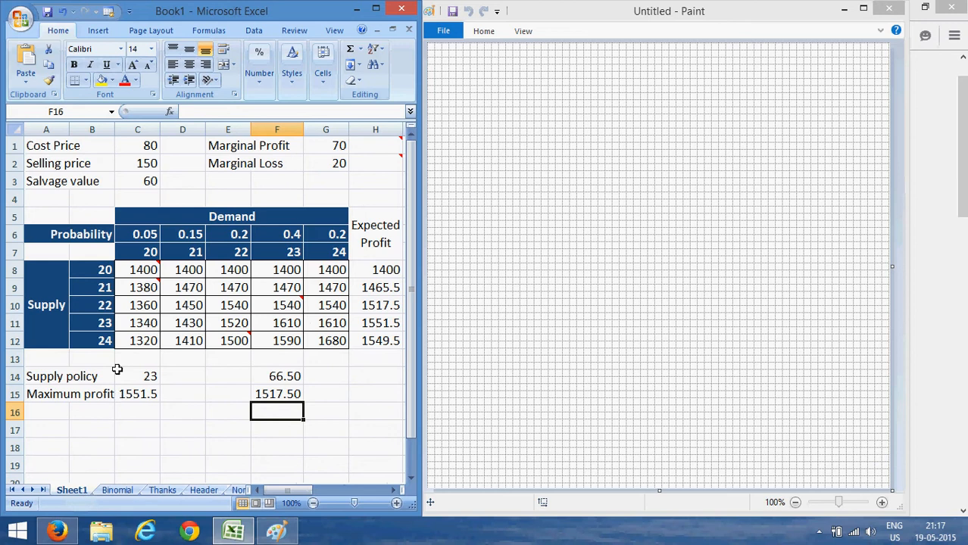
mouse_move(131, 153)
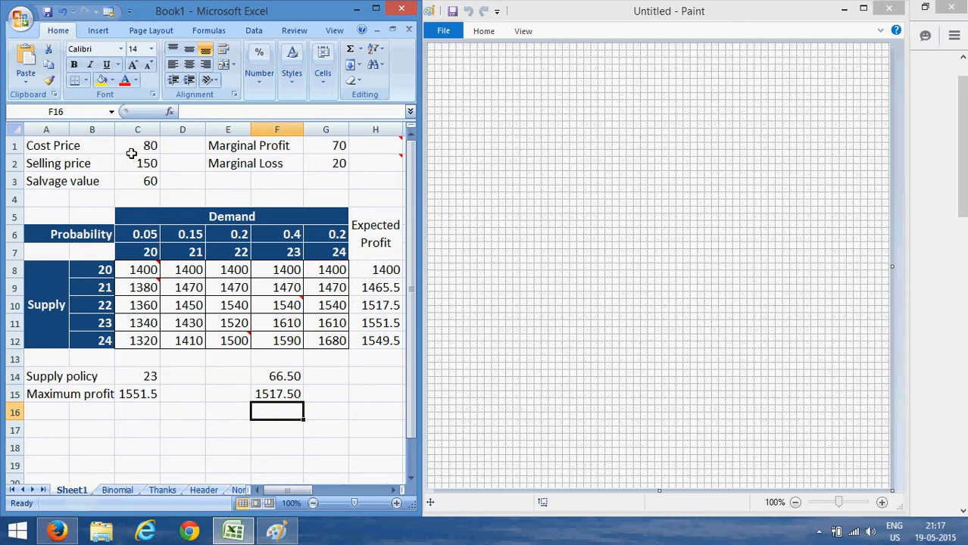
mouse_move(128, 147)
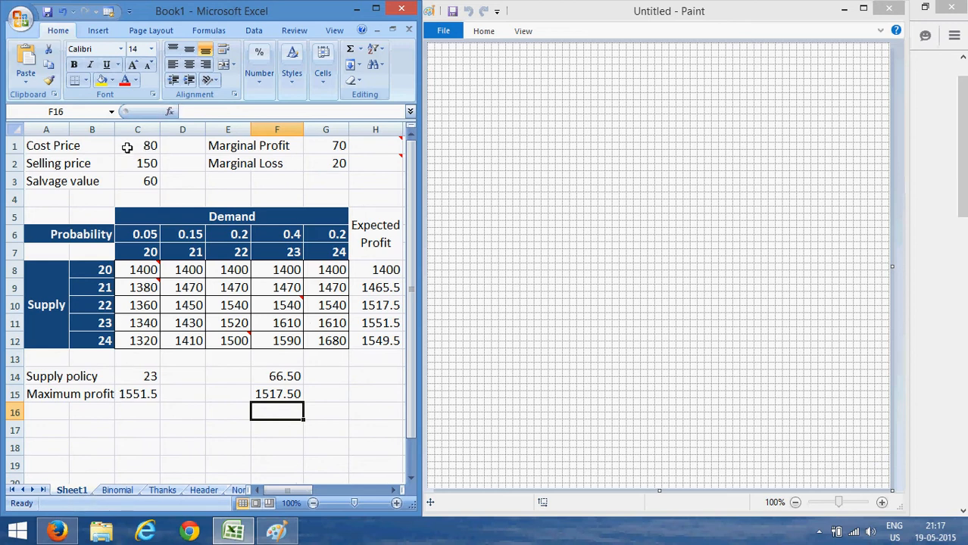
mouse_move(127, 165)
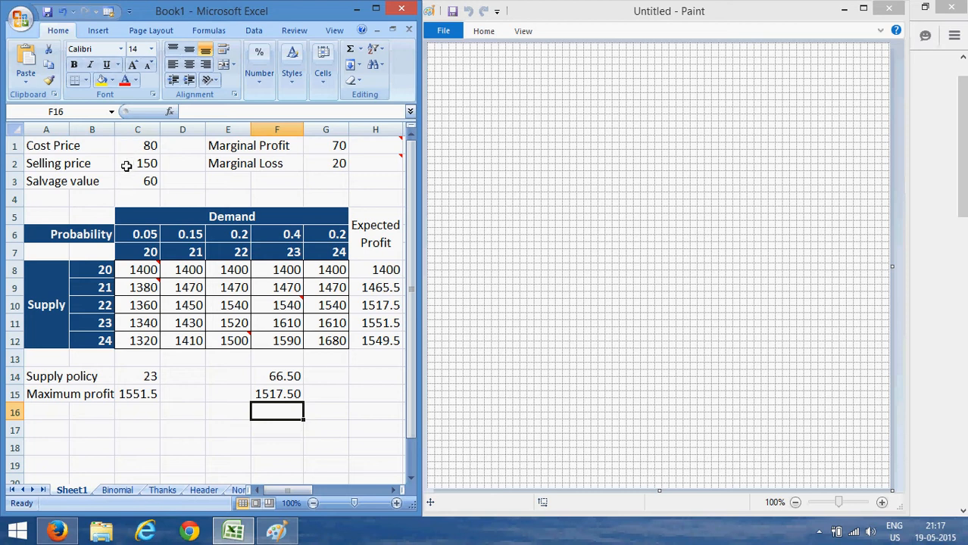
mouse_move(128, 186)
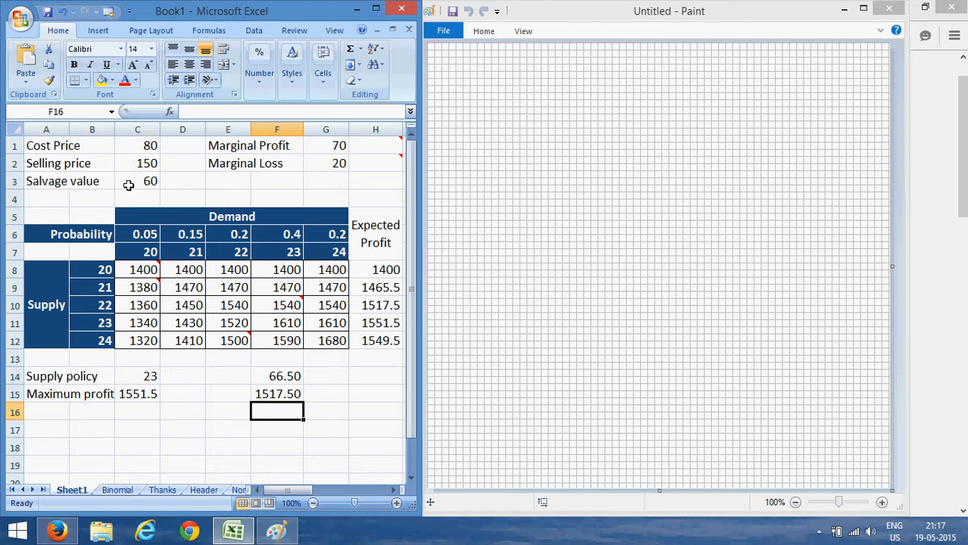
mouse_move(256, 174)
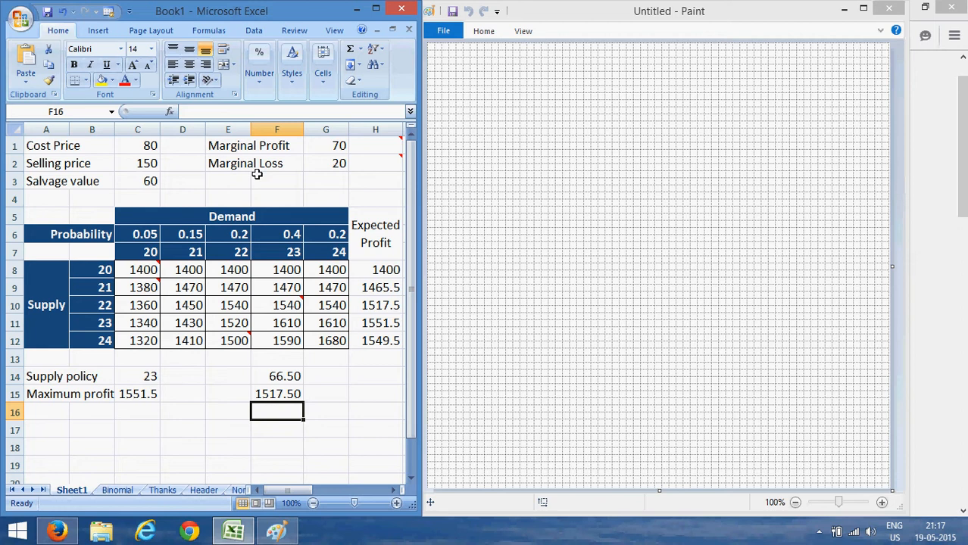
mouse_move(314, 146)
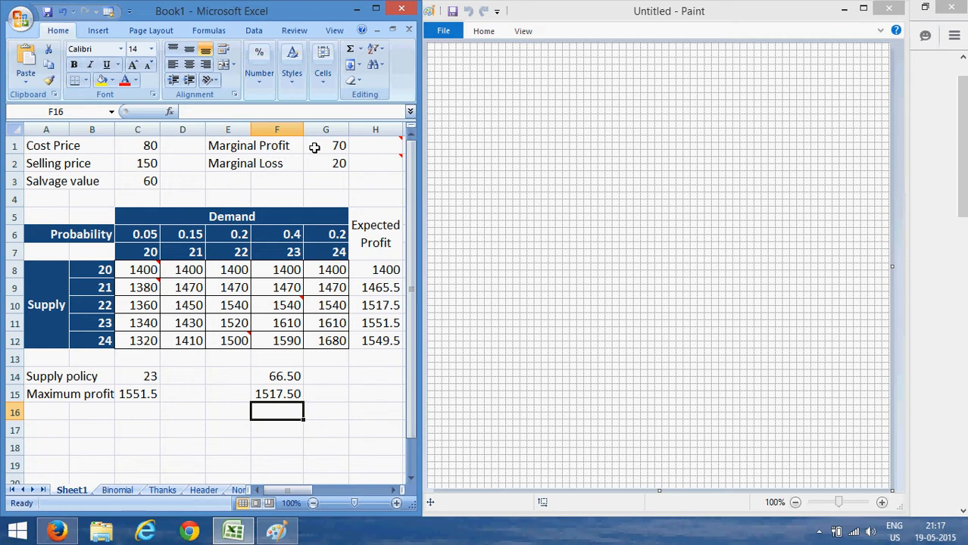
mouse_move(124, 170)
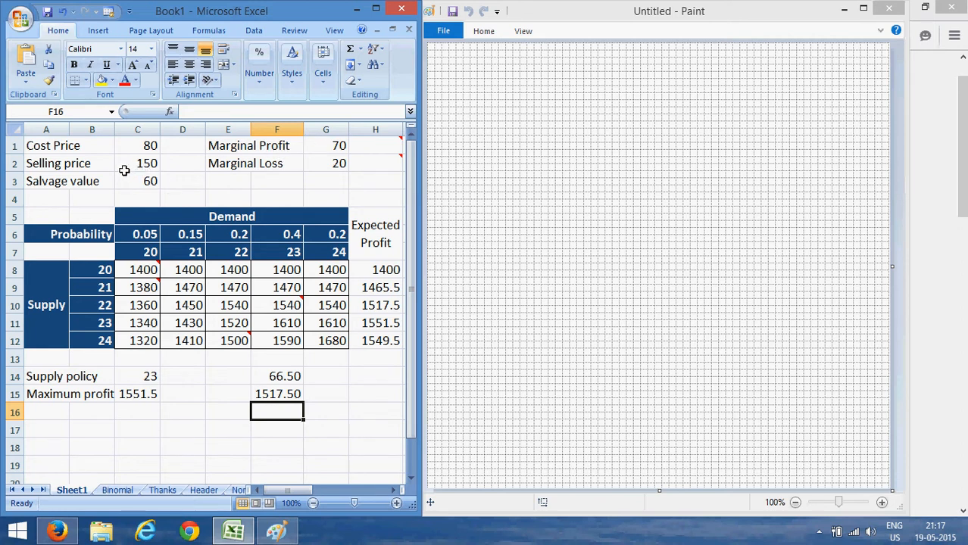
mouse_move(138, 201)
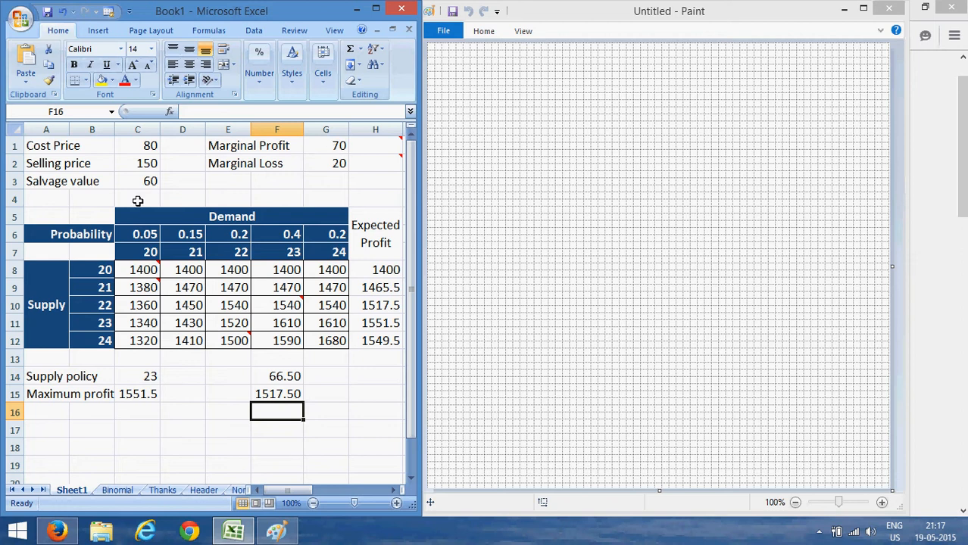
mouse_move(332, 168)
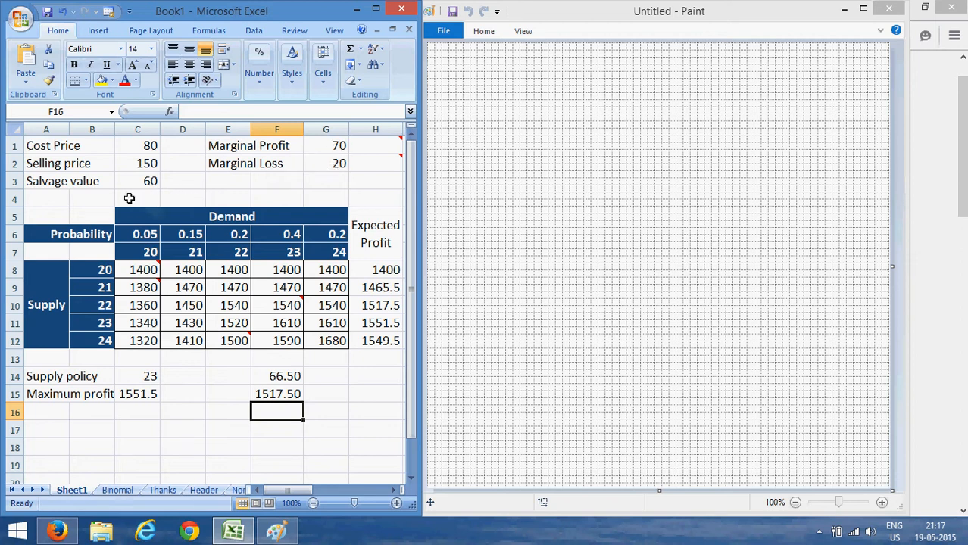
mouse_move(306, 163)
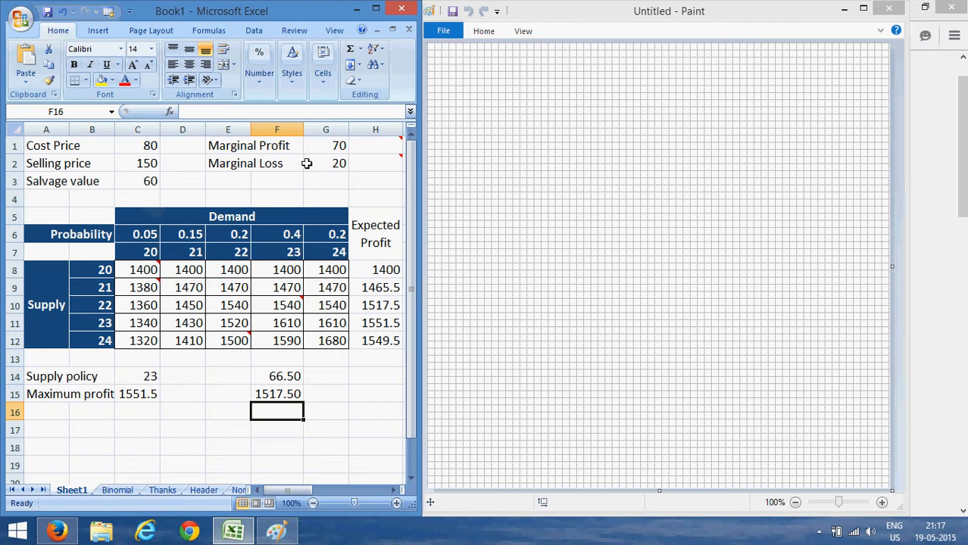
mouse_move(140, 270)
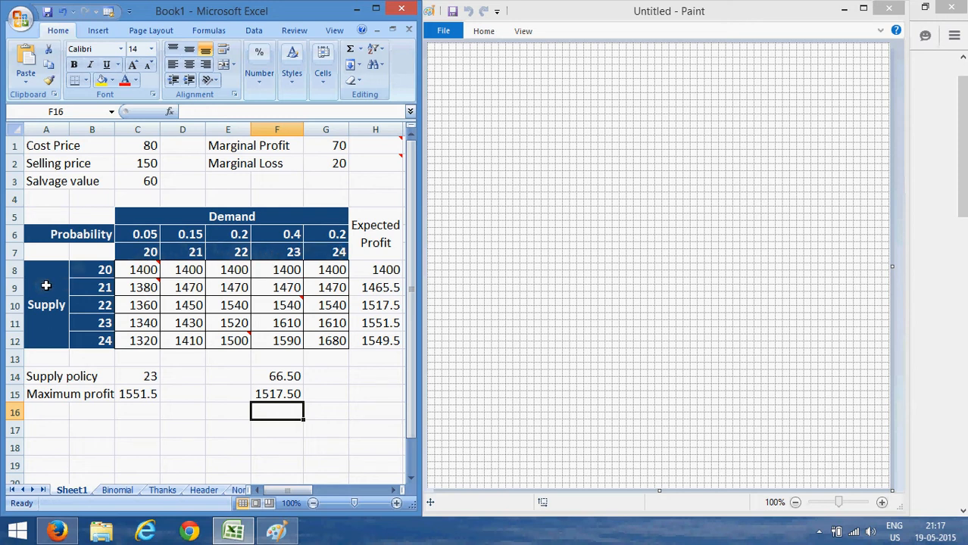
mouse_move(140, 269)
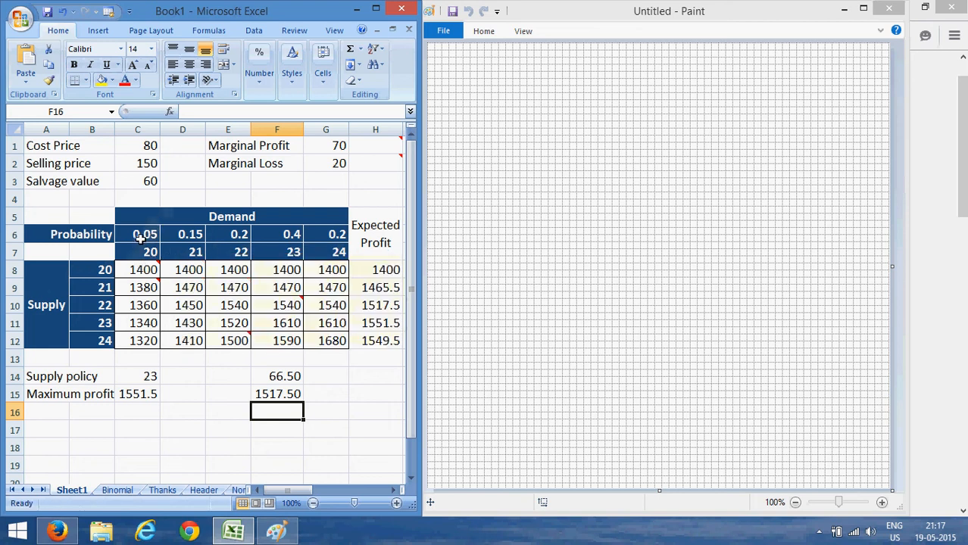
mouse_move(107, 309)
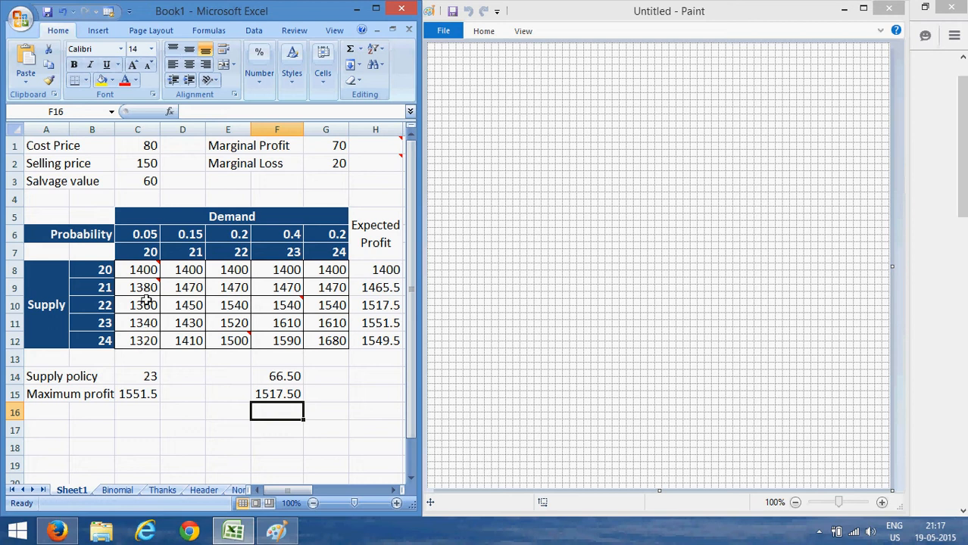
mouse_move(137, 287)
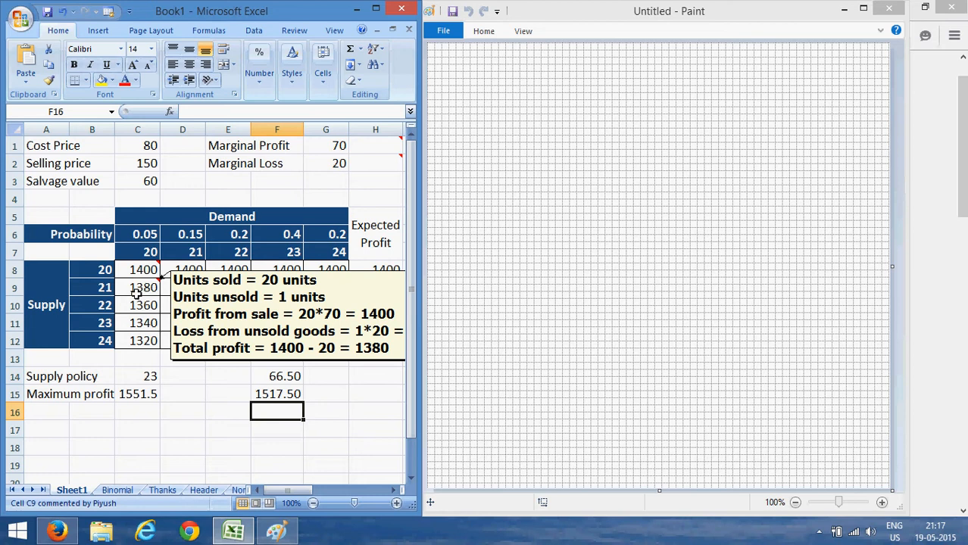
mouse_move(129, 288)
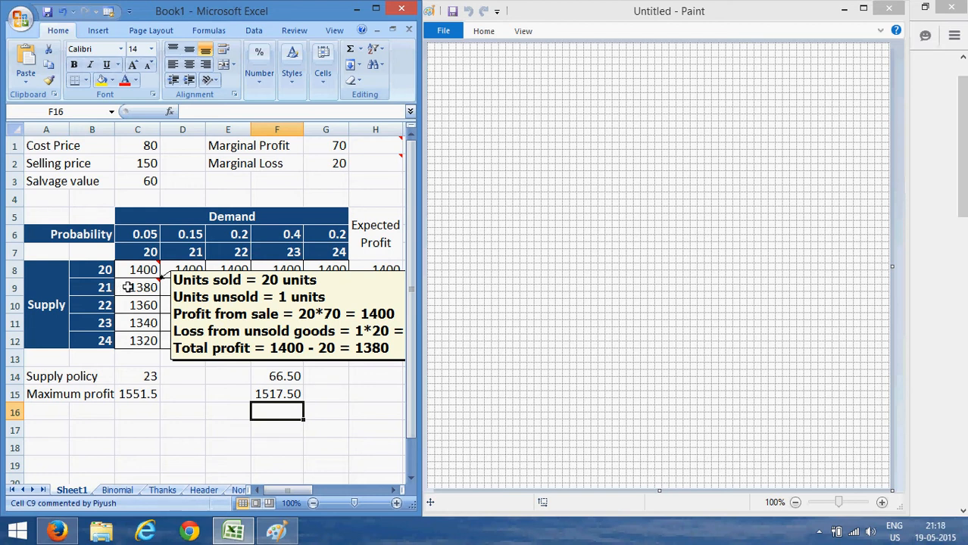
mouse_move(124, 288)
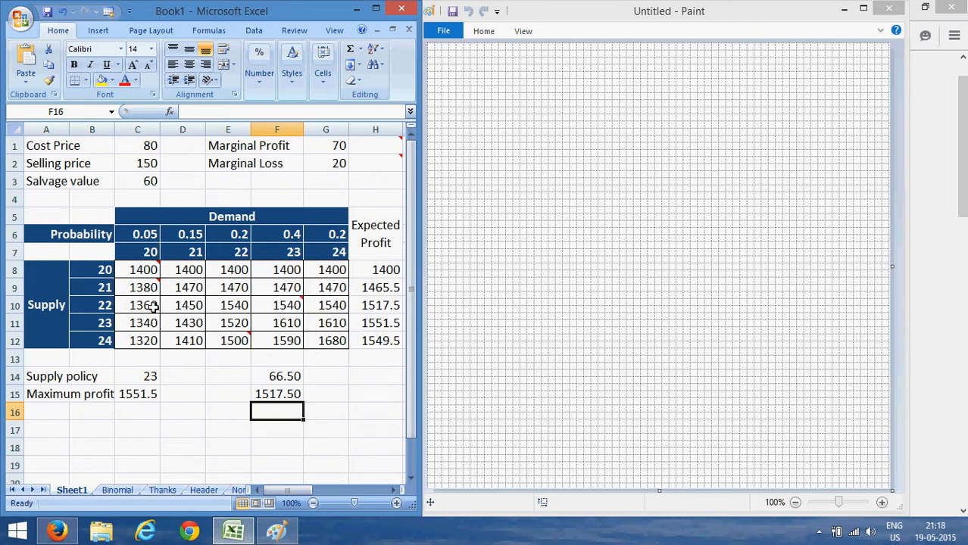
mouse_move(159, 311)
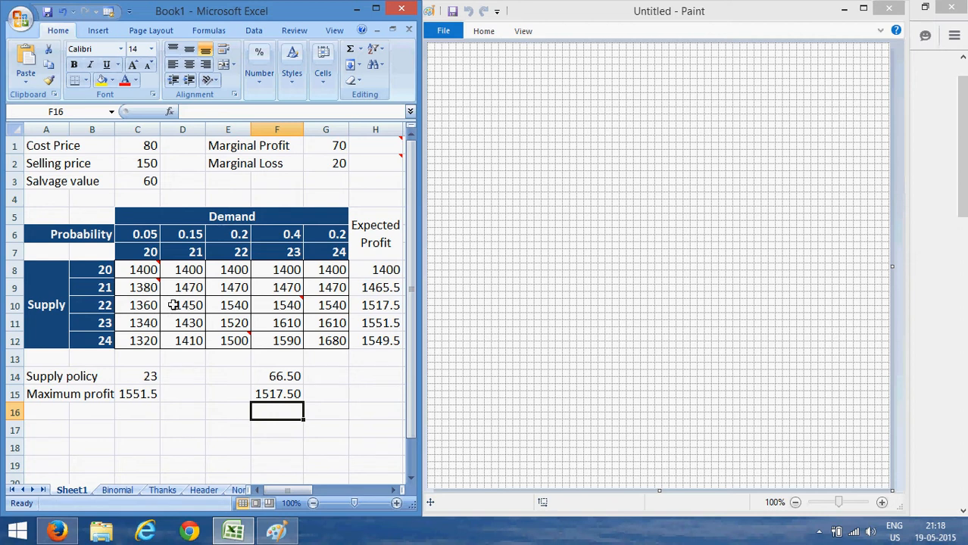
mouse_move(207, 351)
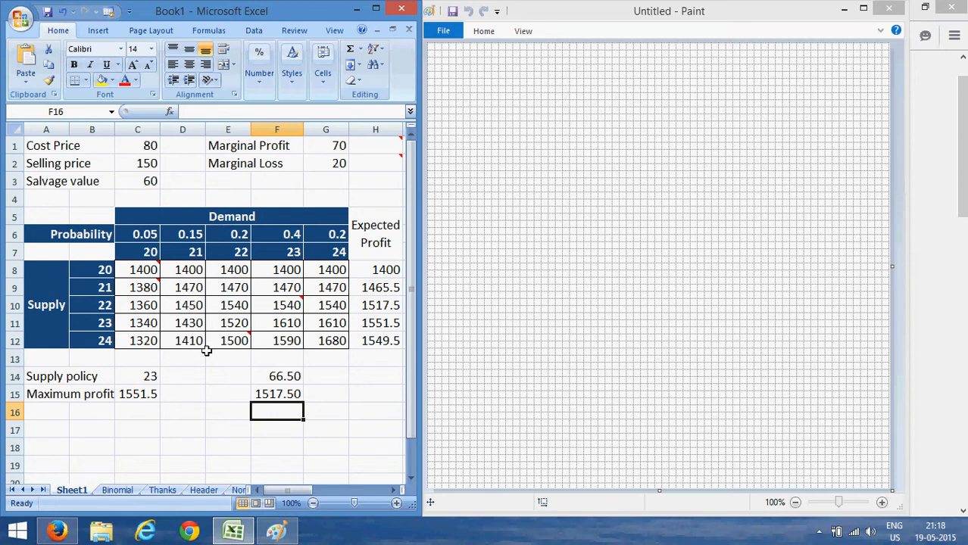
mouse_move(162, 333)
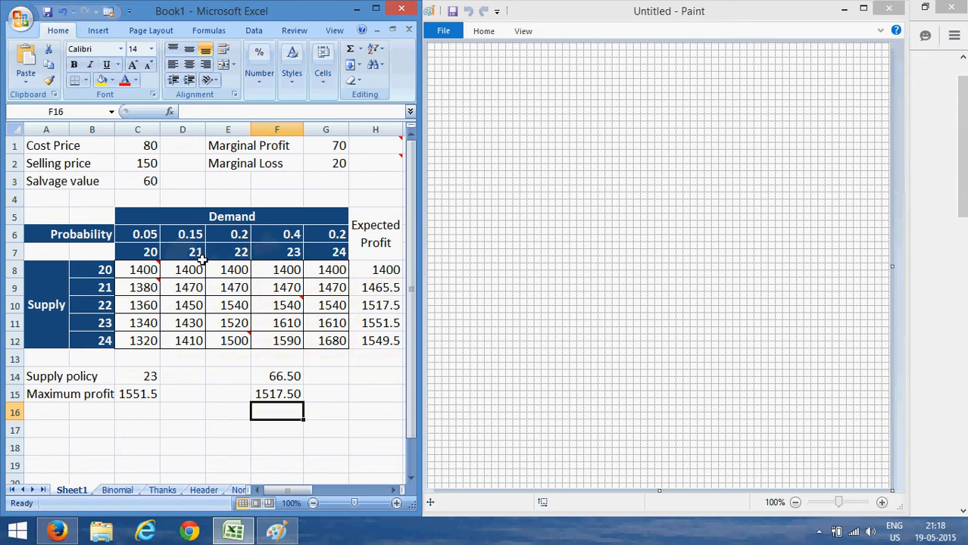
mouse_move(317, 246)
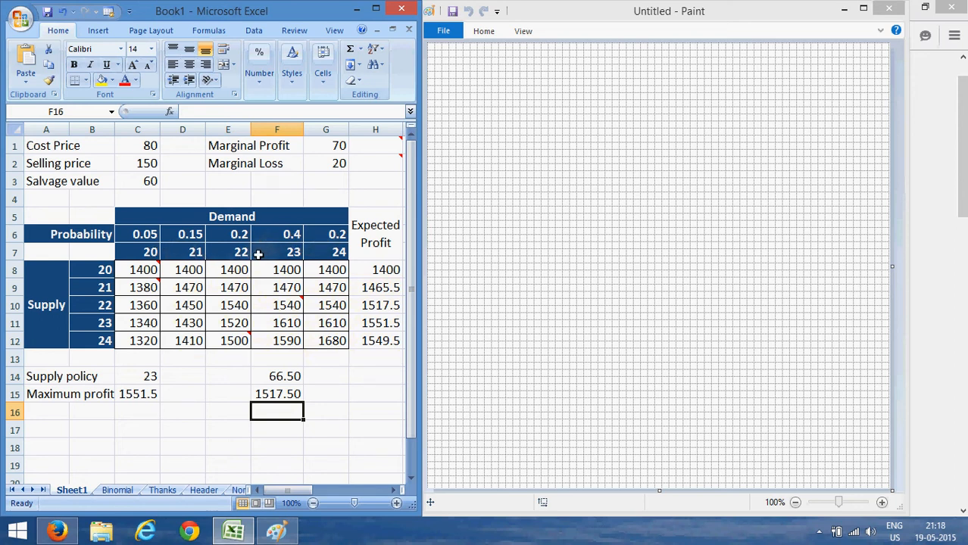
mouse_move(262, 250)
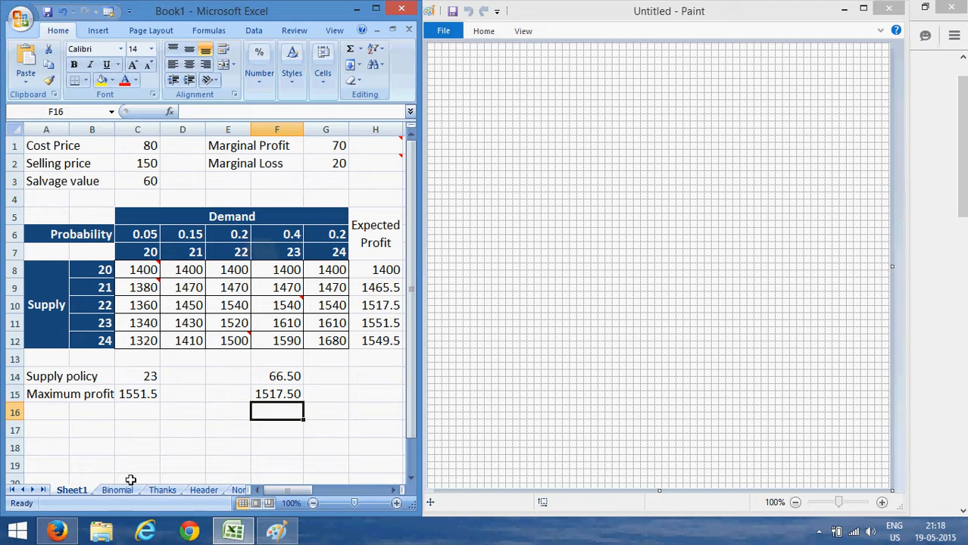
mouse_move(187, 436)
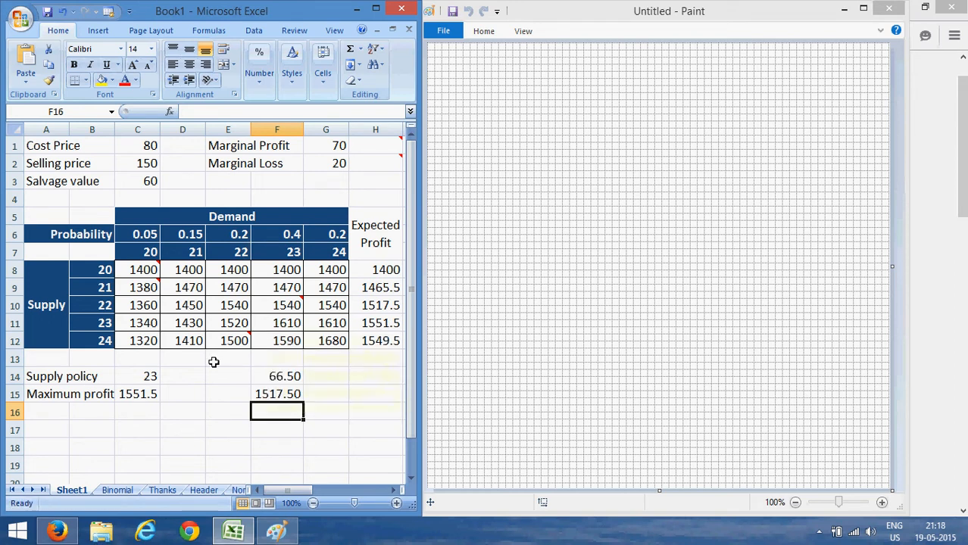
mouse_move(194, 409)
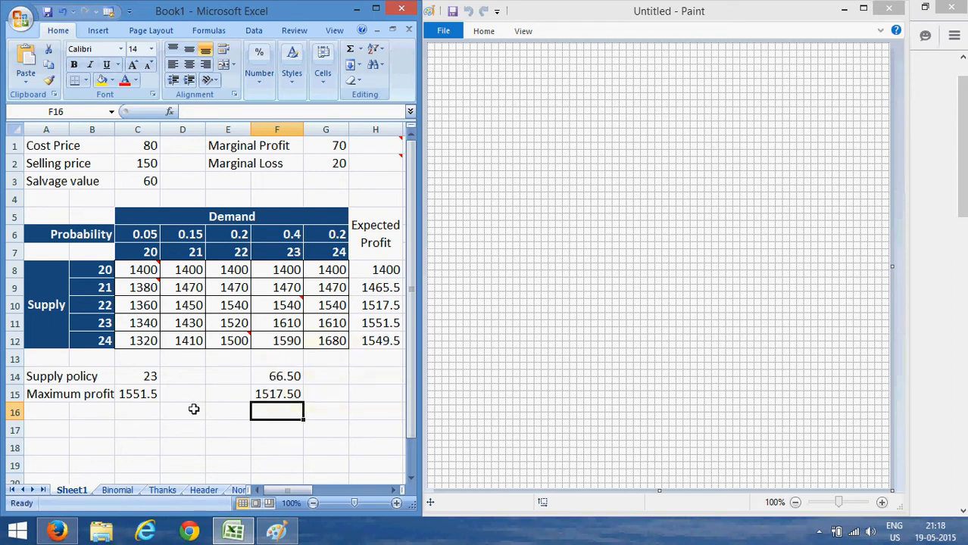
mouse_move(195, 411)
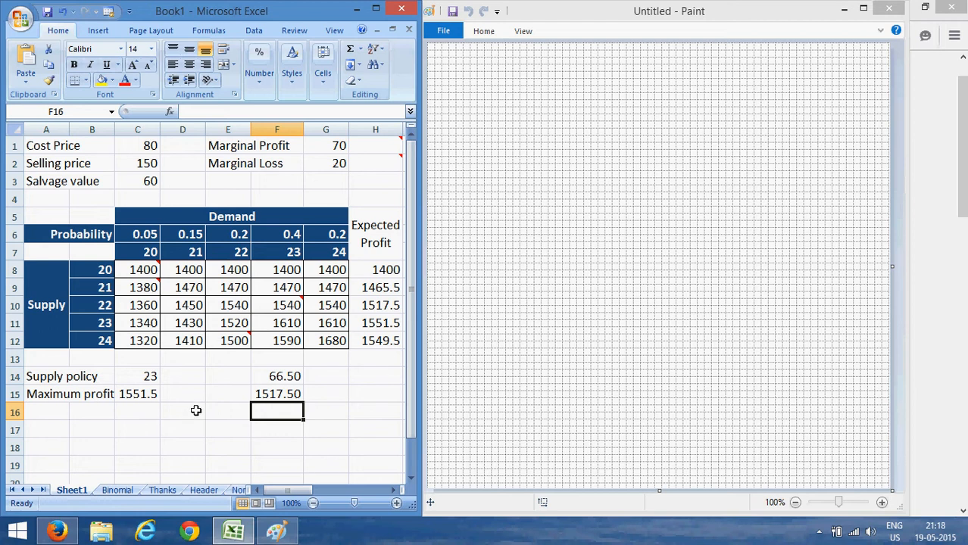
mouse_move(191, 409)
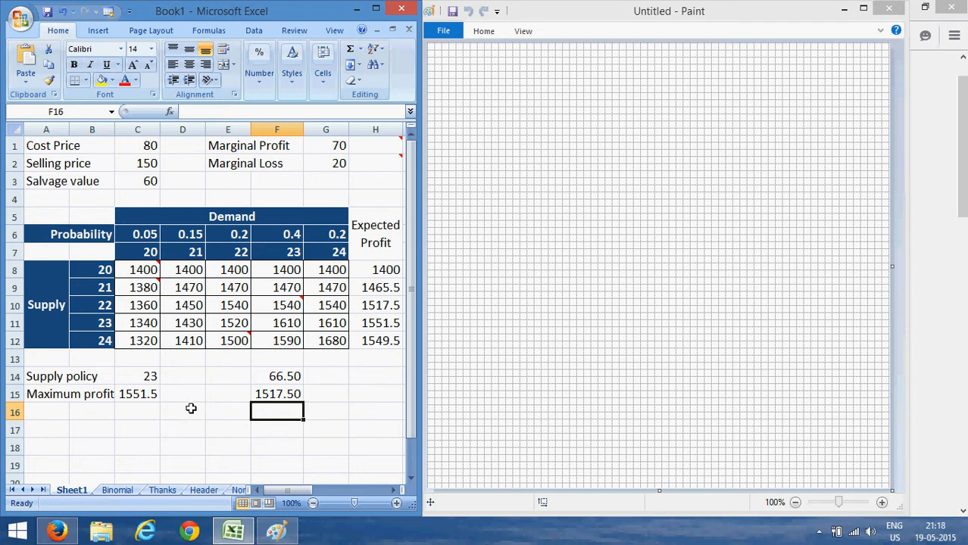
mouse_move(189, 410)
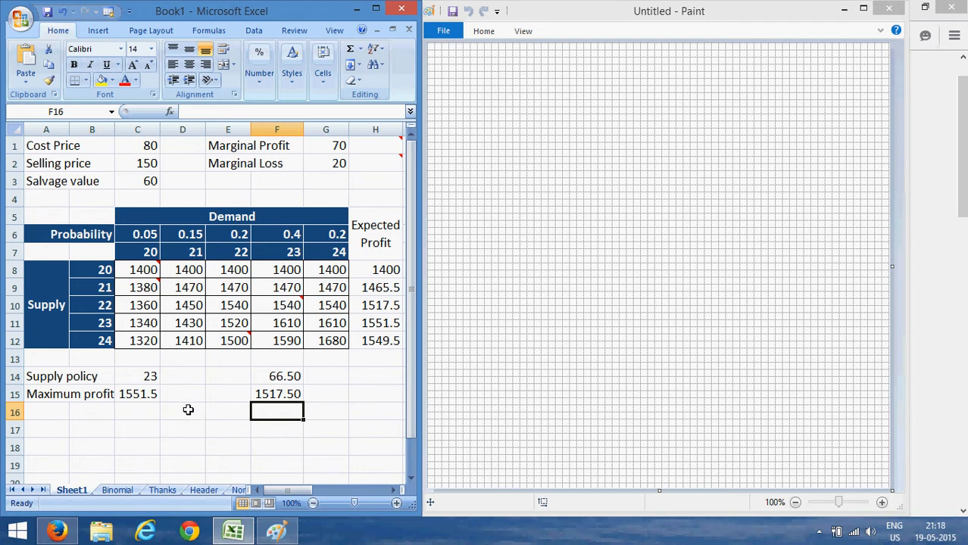
mouse_move(184, 411)
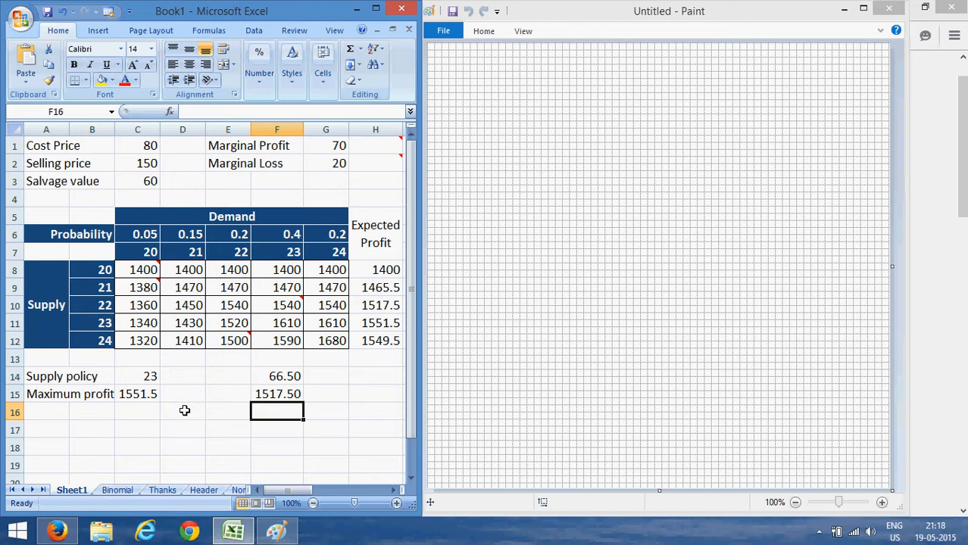
mouse_move(177, 413)
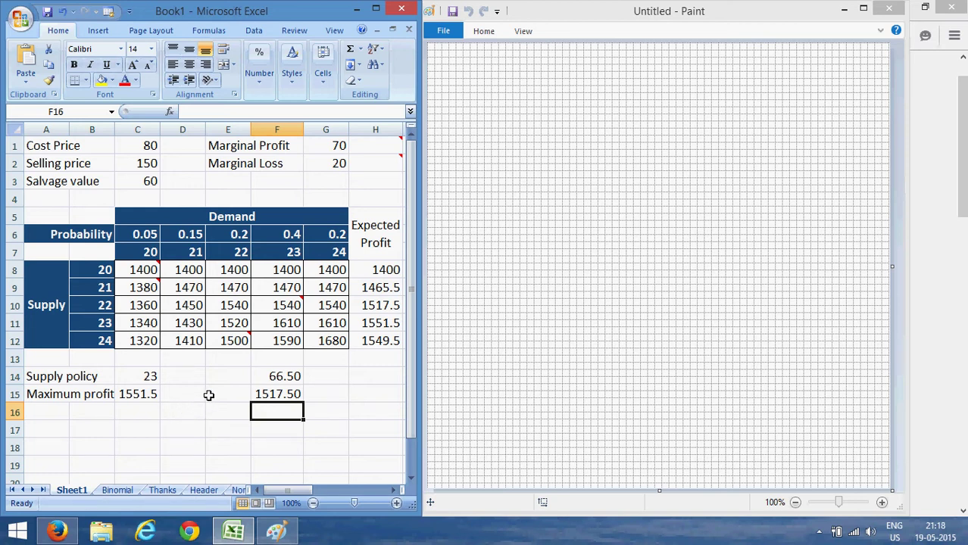
mouse_move(188, 402)
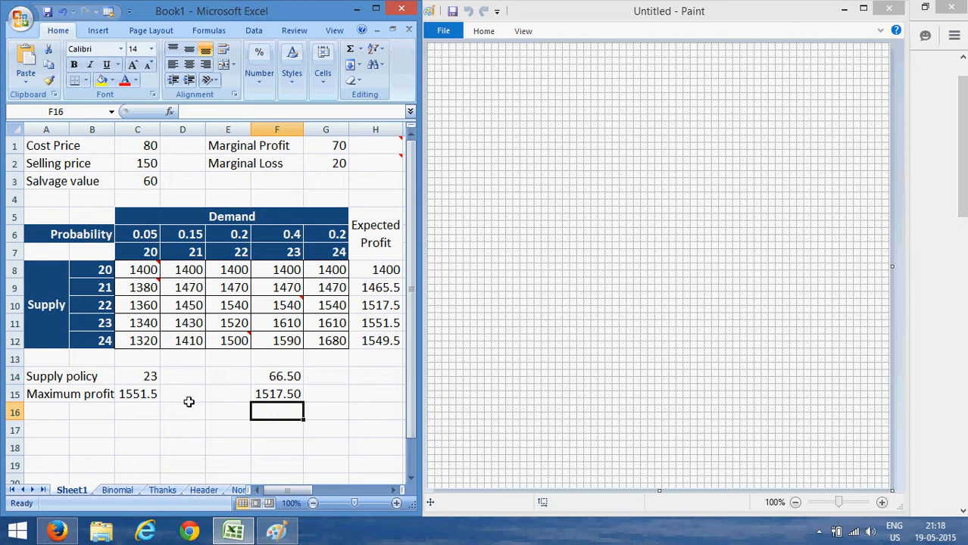
mouse_move(191, 403)
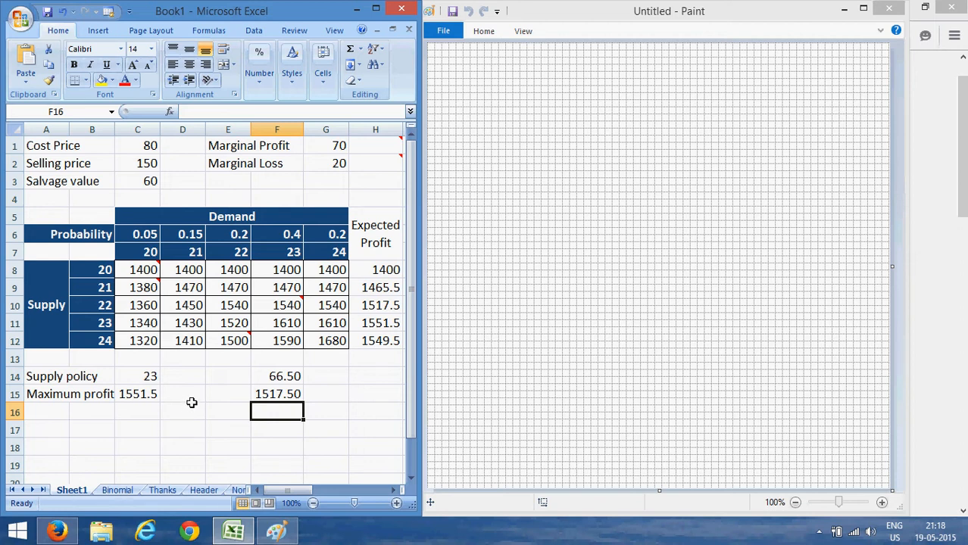
mouse_move(199, 435)
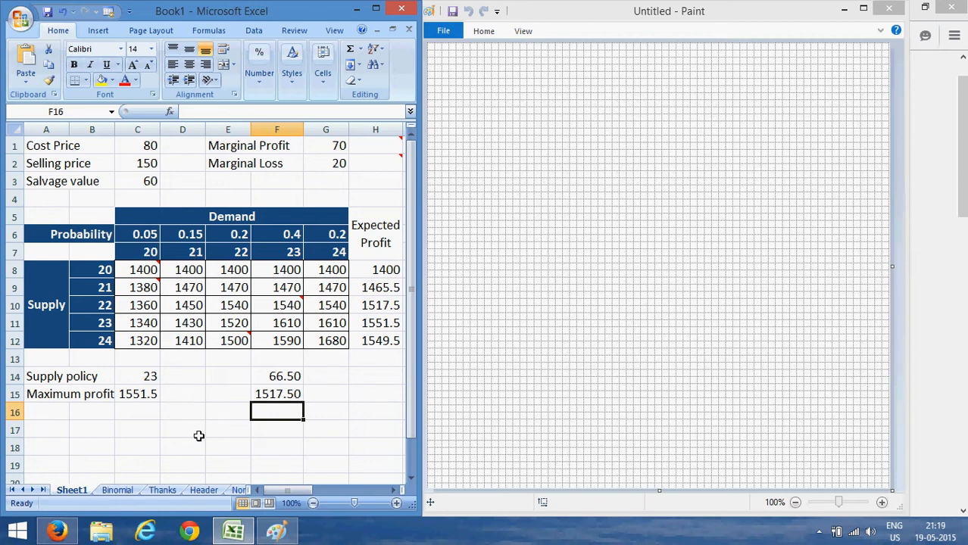
mouse_move(466, 267)
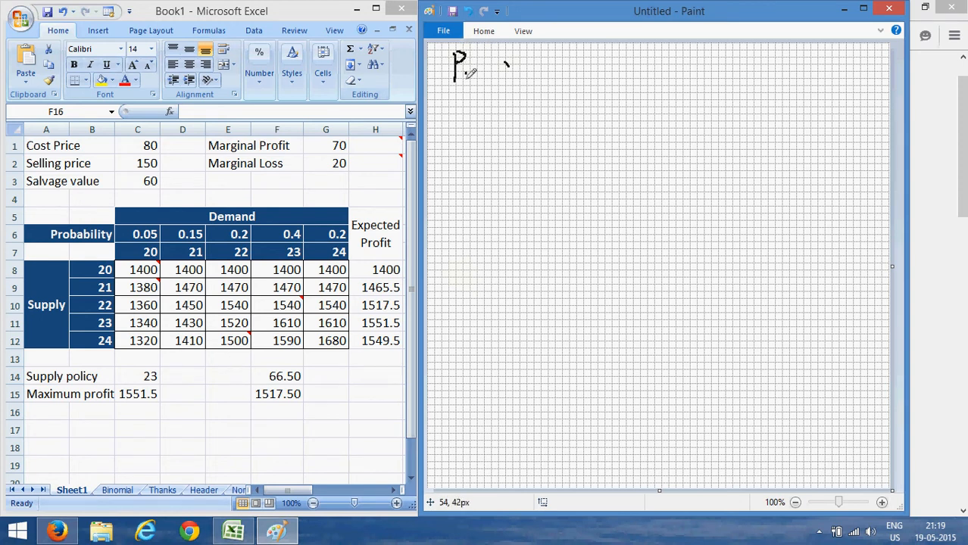
Handwrite 'Profit₂₀ = 1400' across the top of the Paint canvas.
left_click_drag(469, 68, 519, 68)
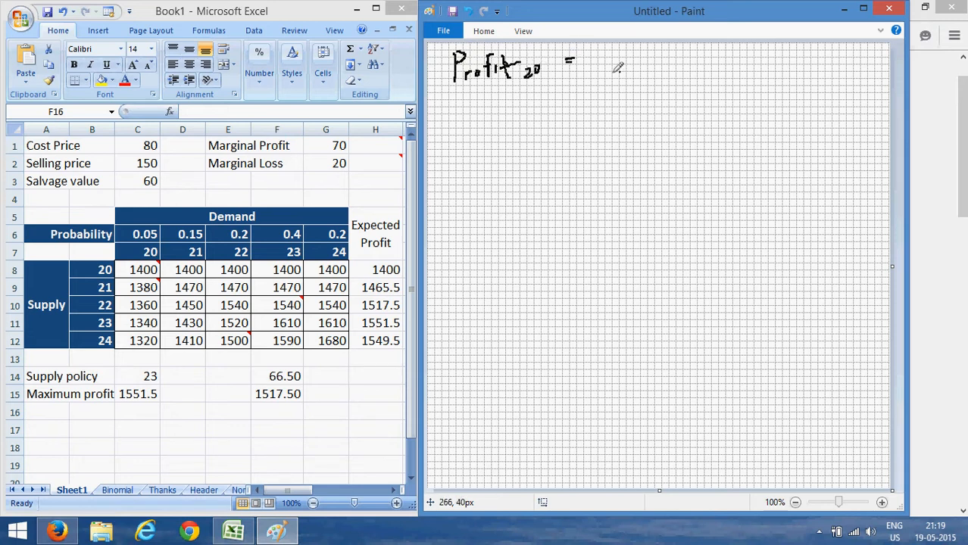
left_click_drag(587, 57, 629, 64)
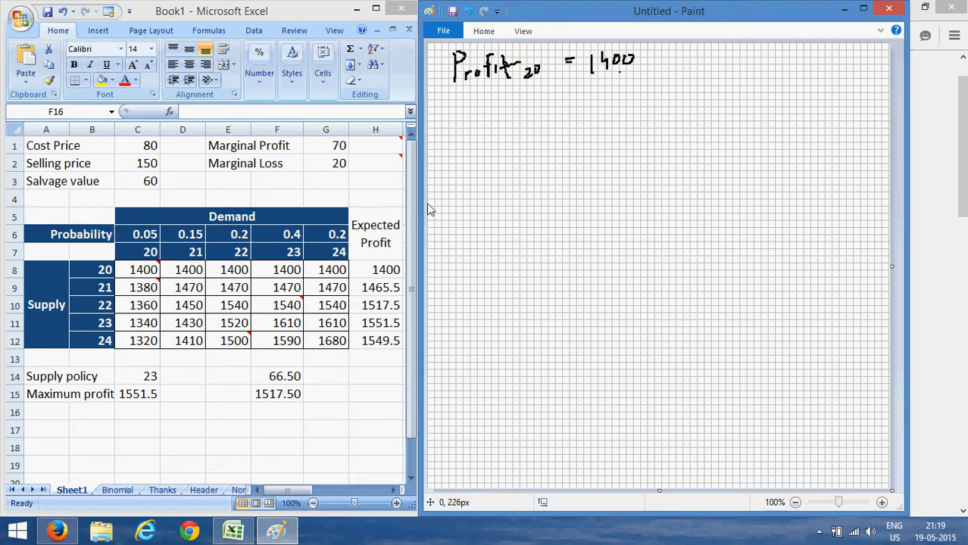
mouse_move(383, 277)
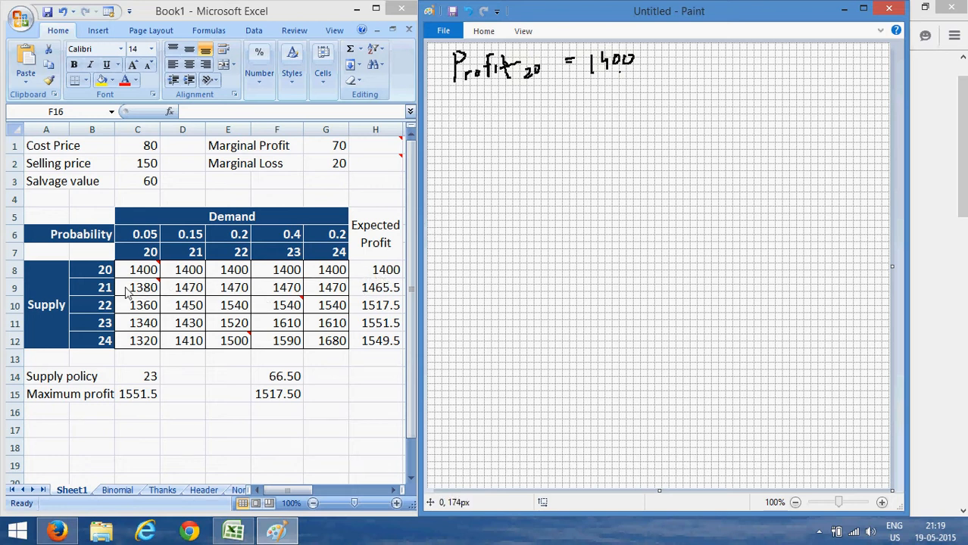
mouse_move(206, 270)
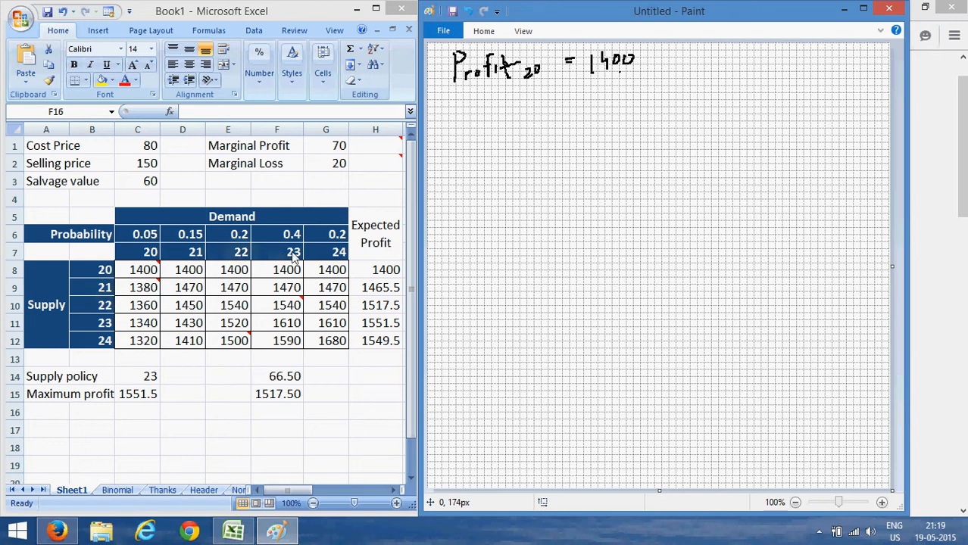
mouse_move(324, 261)
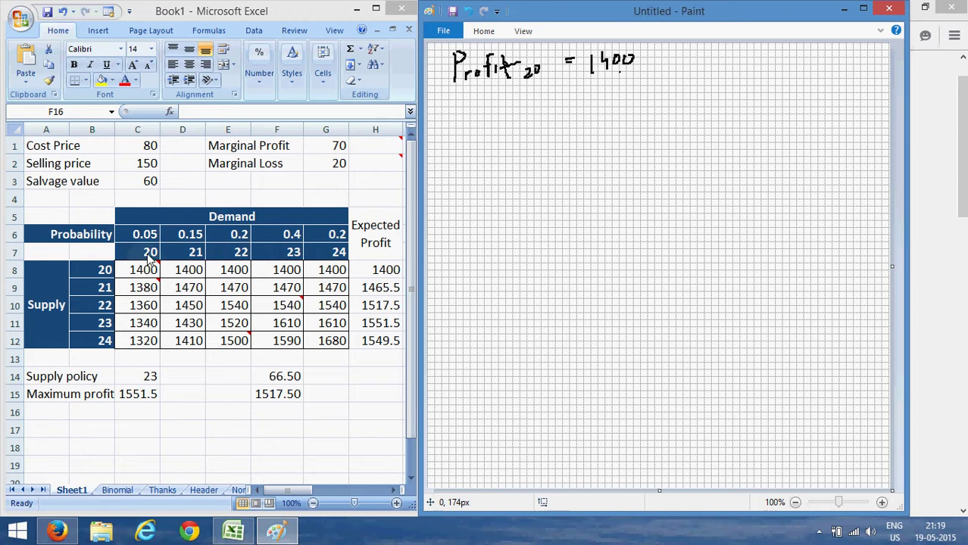
mouse_move(157, 258)
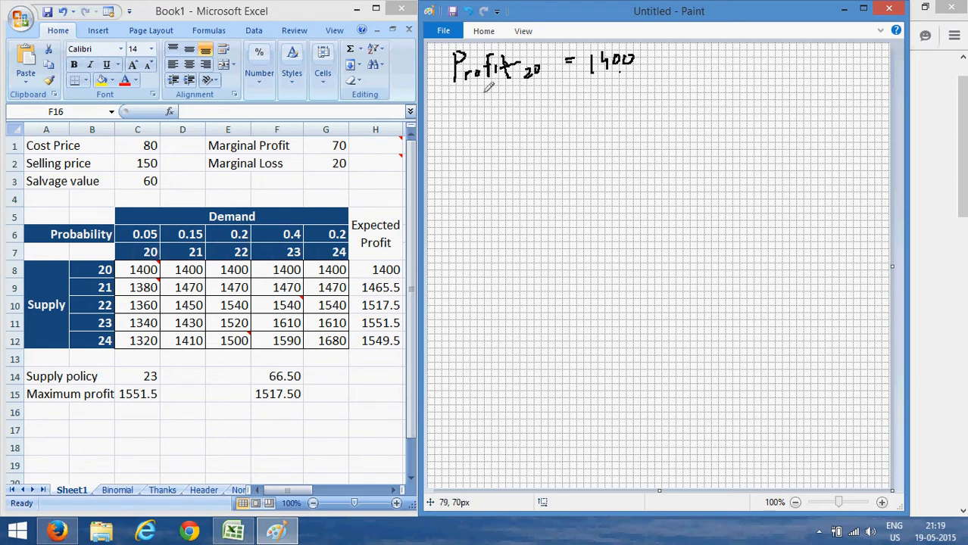
Handwrite 'Profit₂₁ = 1400 + 70(0.95) − 20(0.05)' on the line below Profit₂₀.
left_click_drag(444, 99, 454, 114)
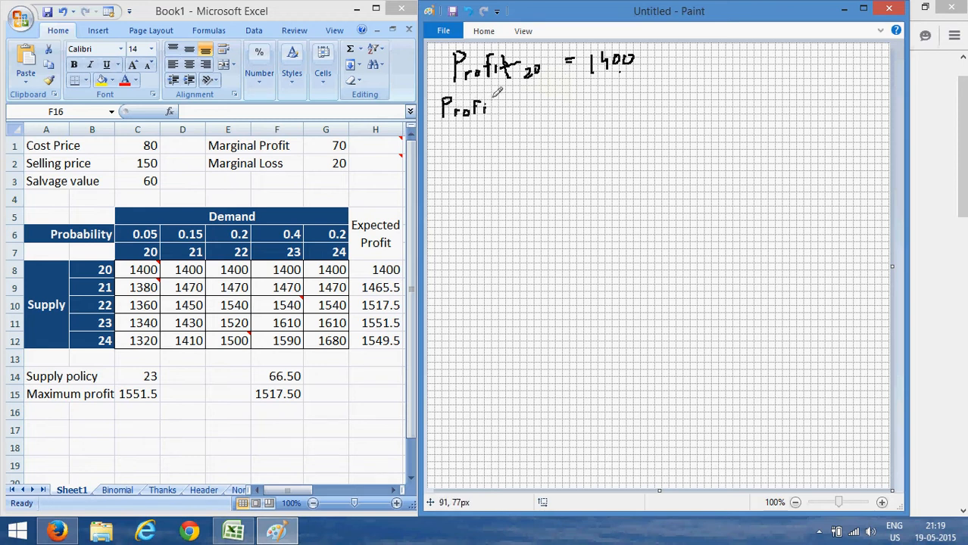
left_click_drag(499, 106, 519, 110)
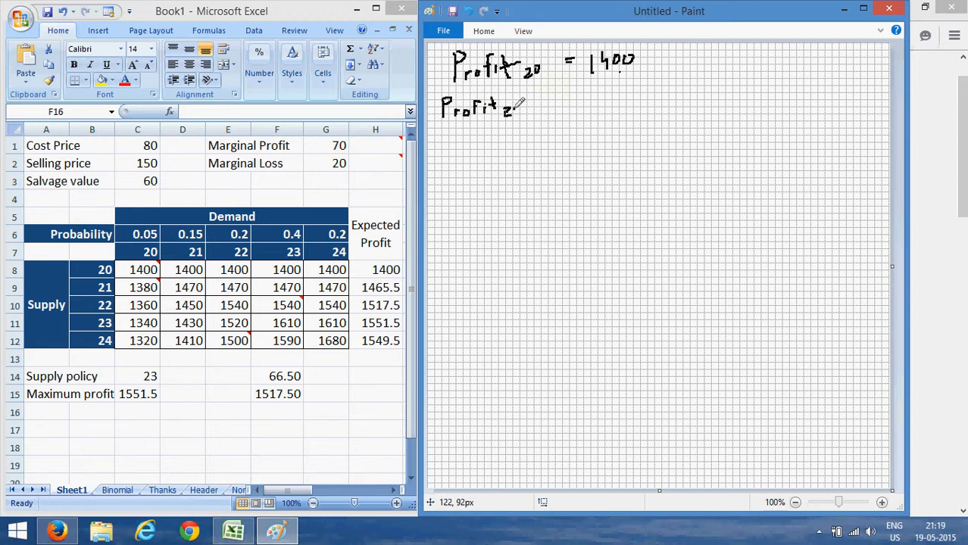
left_click_drag(504, 109, 537, 105)
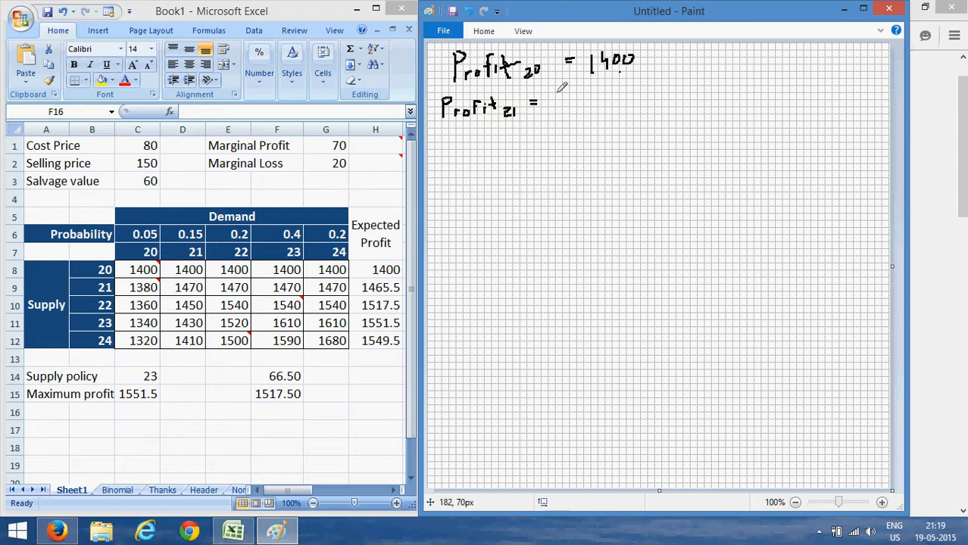
left_click_drag(545, 103, 564, 110)
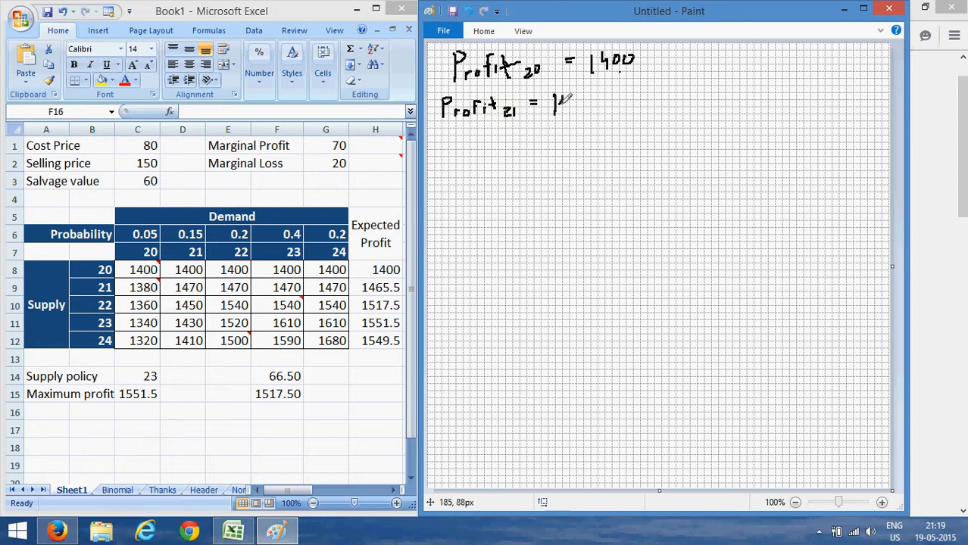
left_click_drag(549, 102, 598, 98)
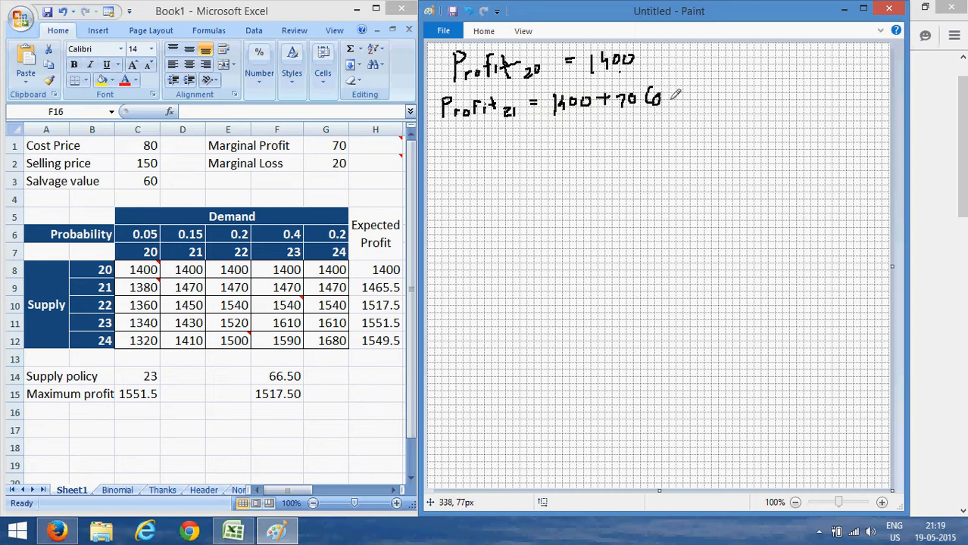
left_click_drag(666, 97, 689, 97)
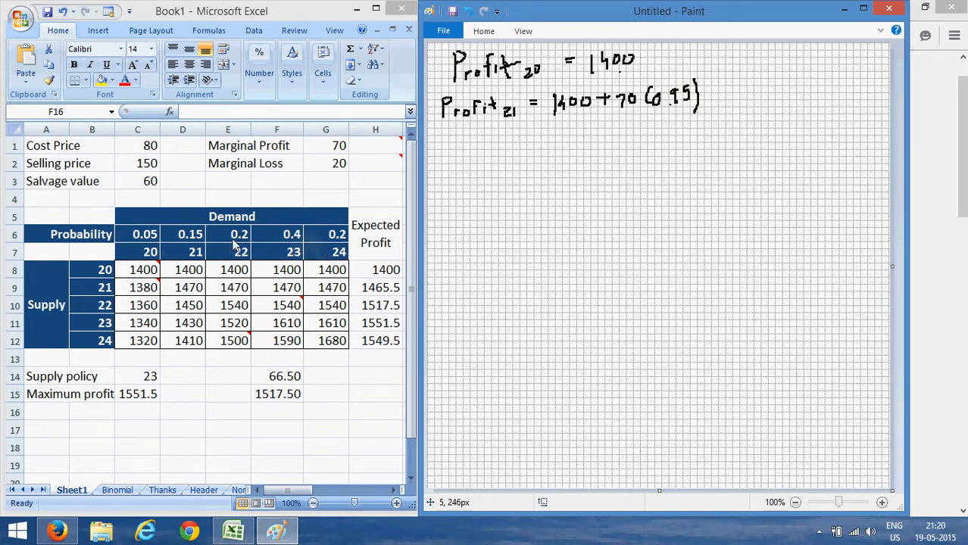
mouse_move(327, 253)
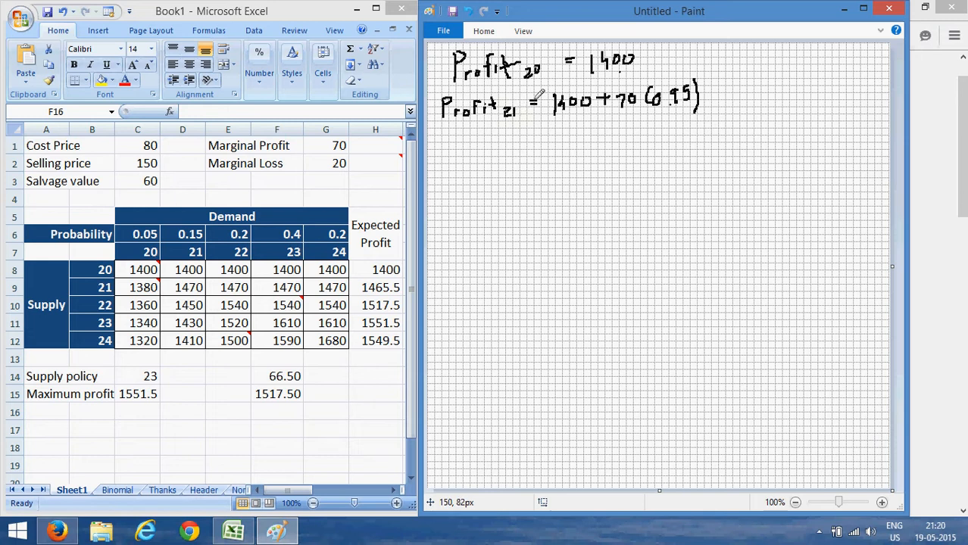
left_click_drag(704, 97, 718, 96)
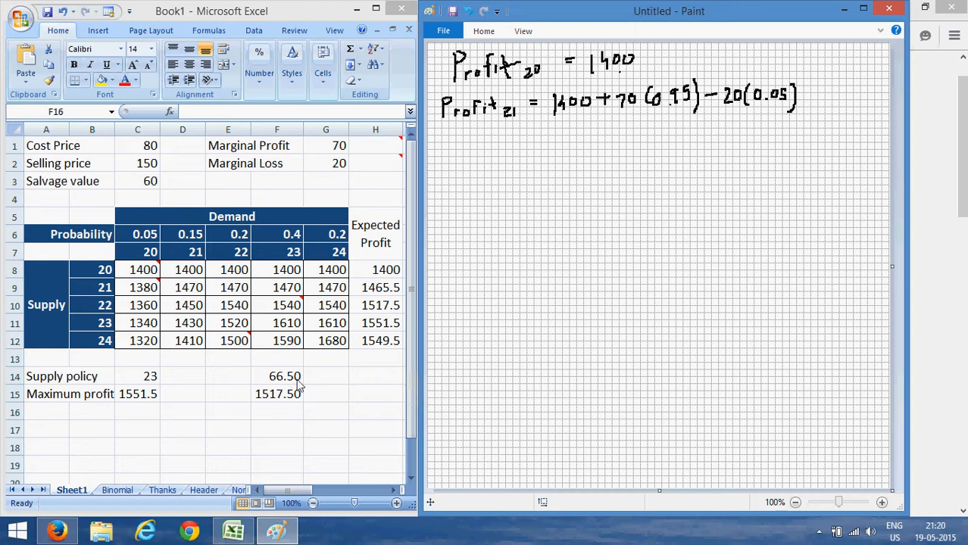
mouse_move(278, 386)
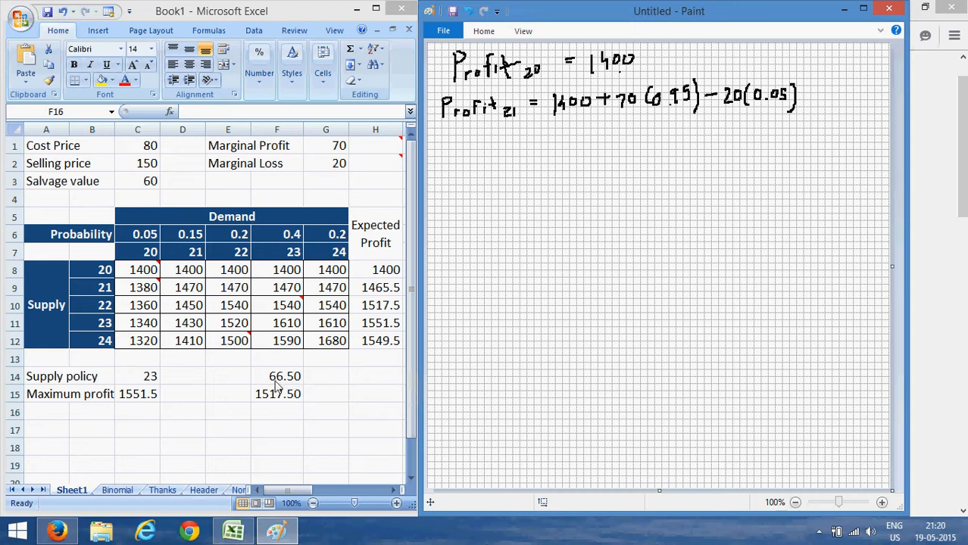
mouse_move(282, 395)
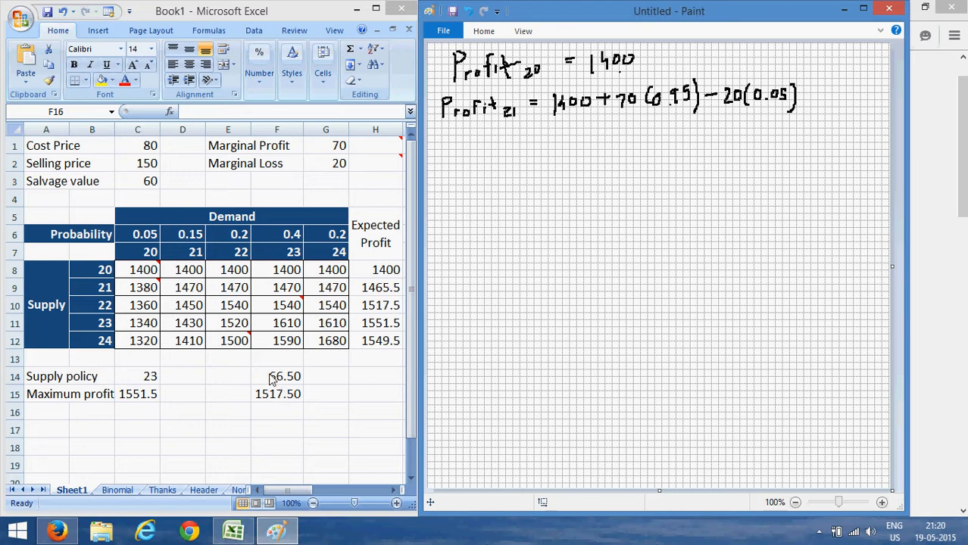
Check Excel's 66.50 formula, then handwrite '= 1400 + 66.50 − 1 = 1465.50' under Profit₂₁.
left_click(277, 375)
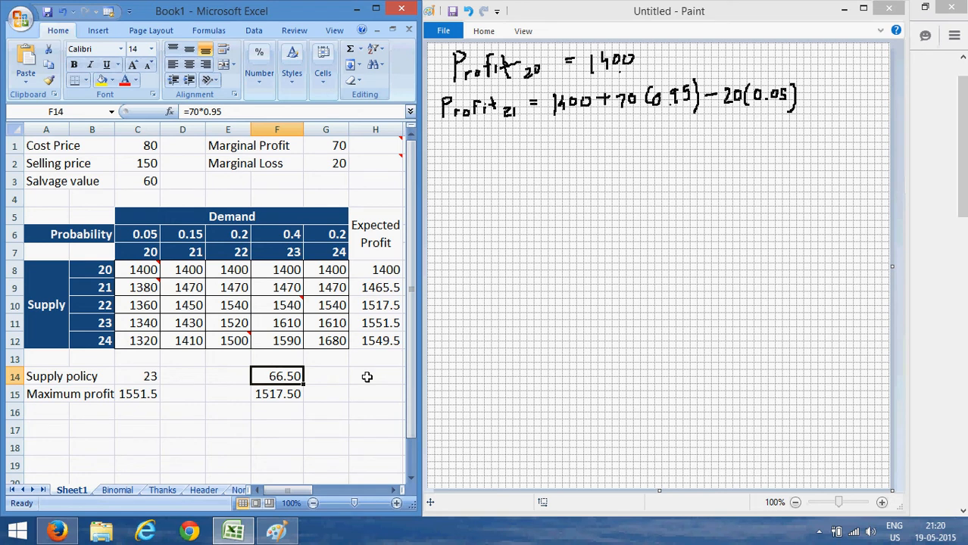
mouse_move(544, 140)
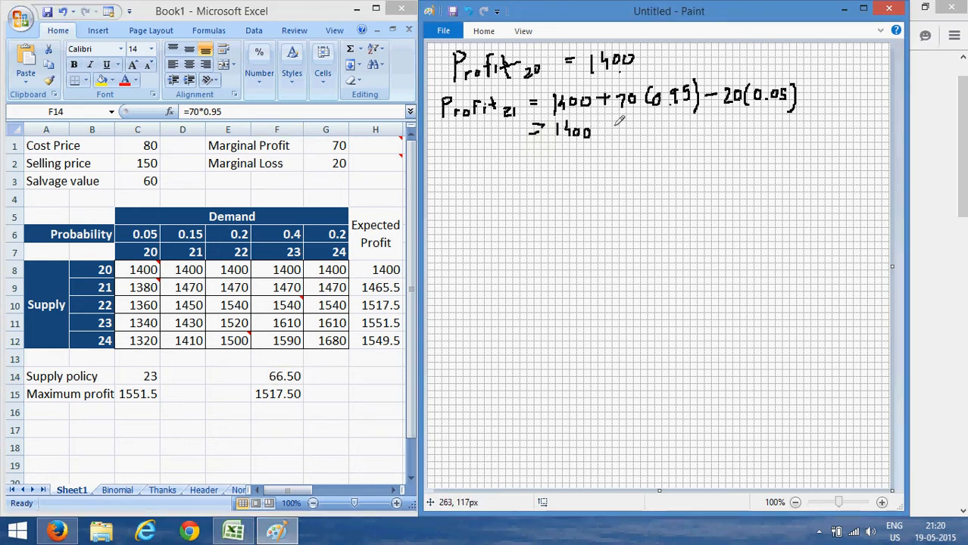
left_click_drag(606, 130, 633, 130)
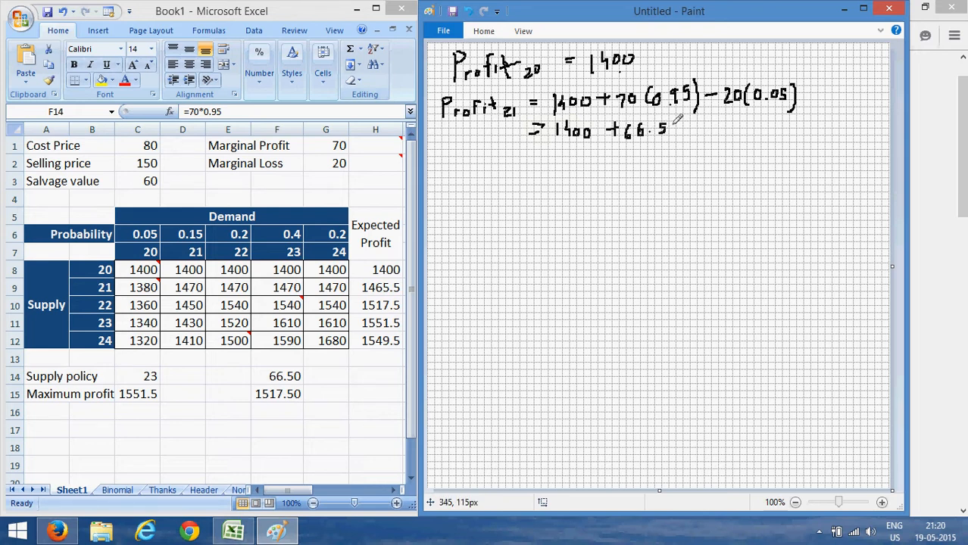
left_click_drag(682, 129, 701, 129)
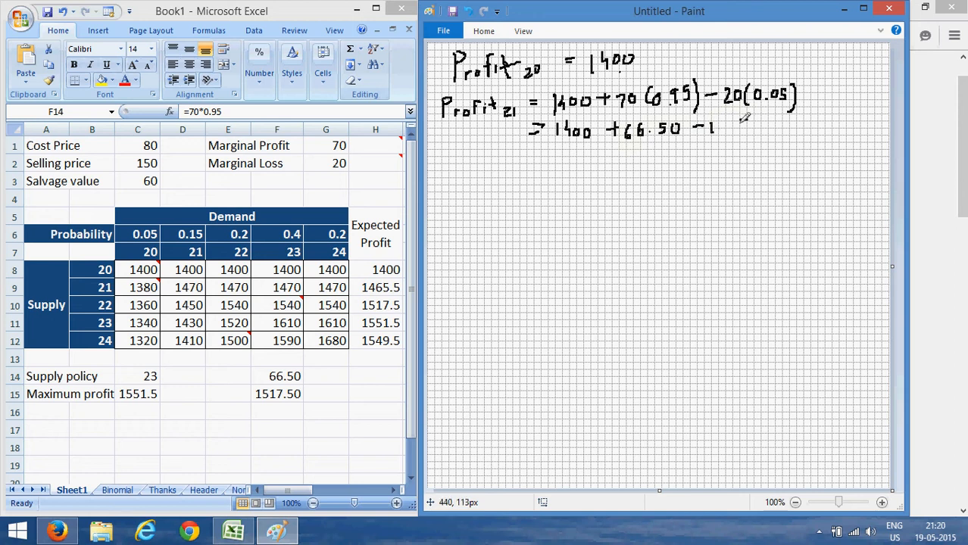
left_click_drag(723, 125, 746, 125)
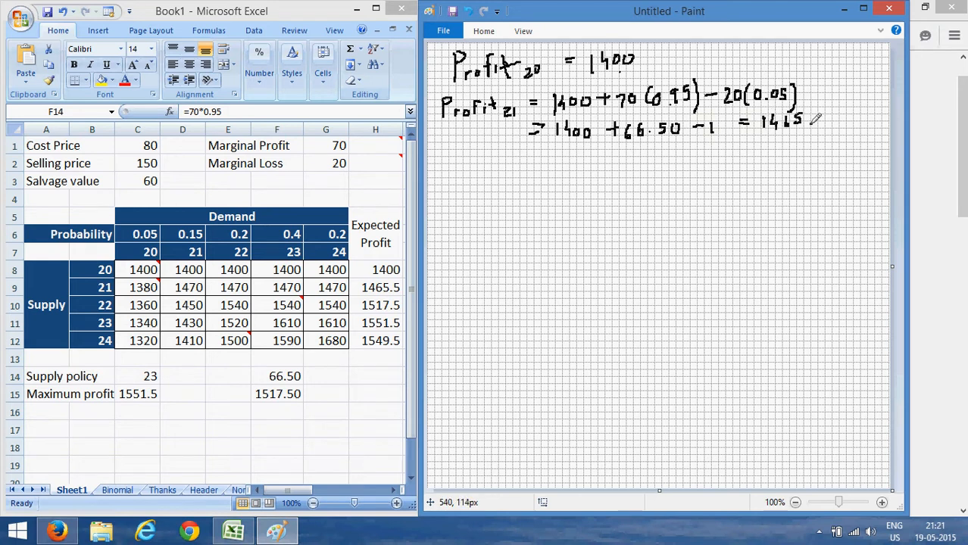
left_click_drag(810, 117, 840, 117)
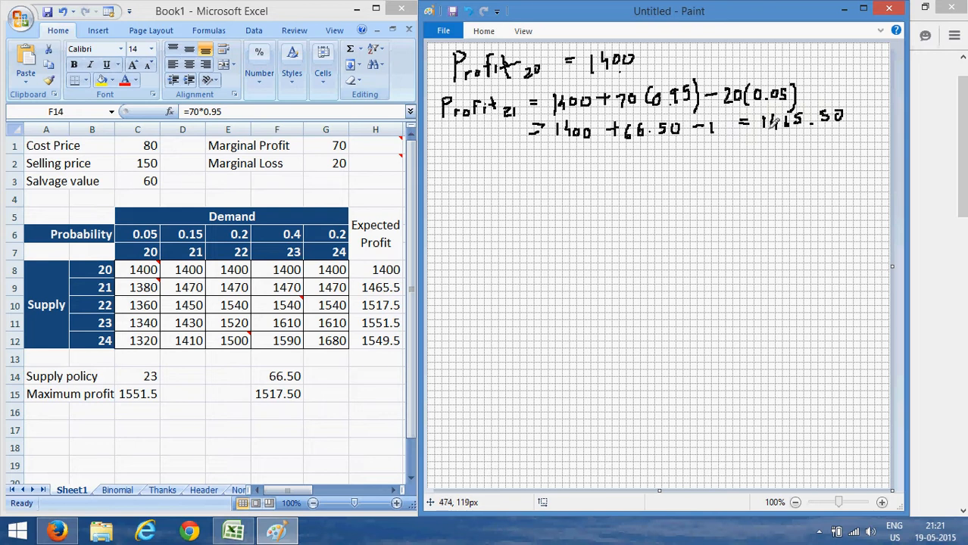
mouse_move(477, 203)
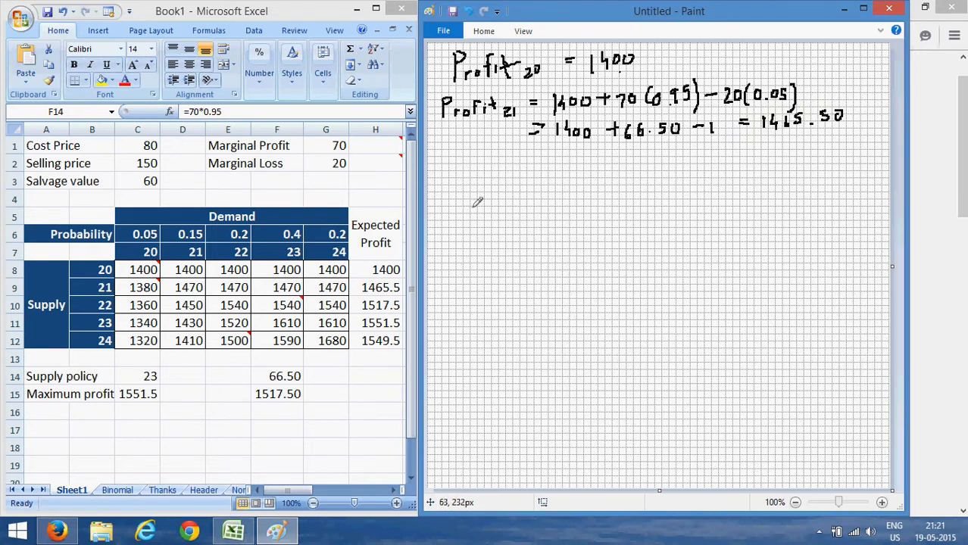
mouse_move(366, 310)
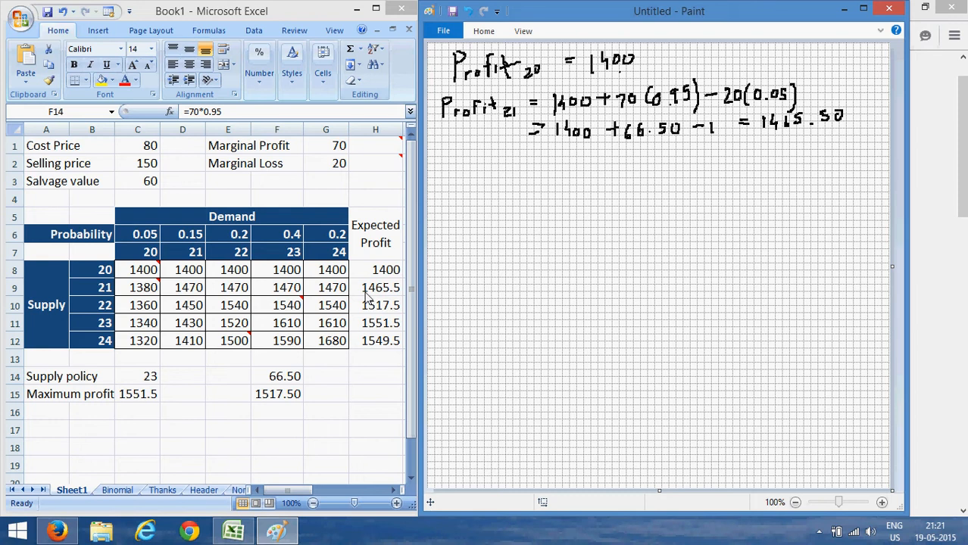
mouse_move(449, 146)
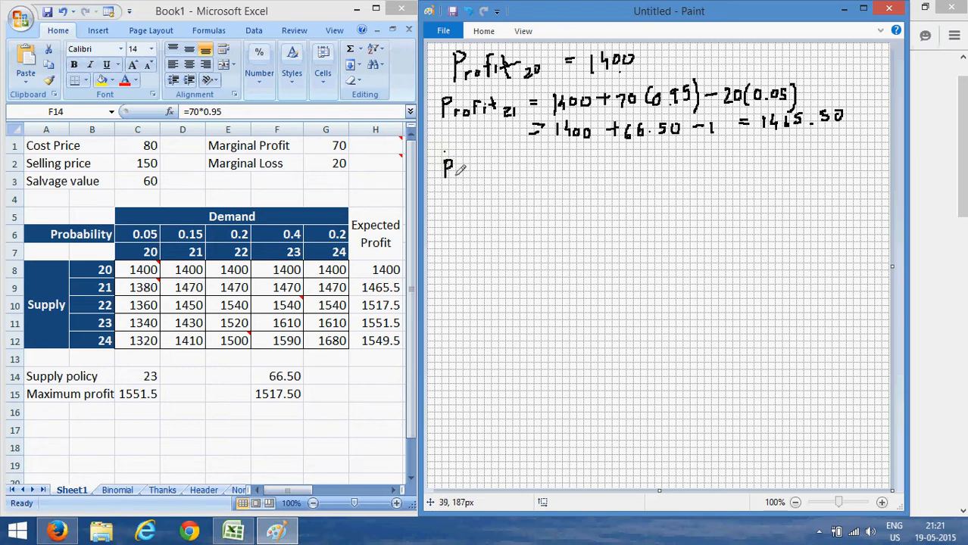
Handwrite 'Profit₂₂ = 1465.50 + 70(0.90) − 20(0.2) =' below the Profit₂₁ working.
left_click_drag(455, 169, 493, 168)
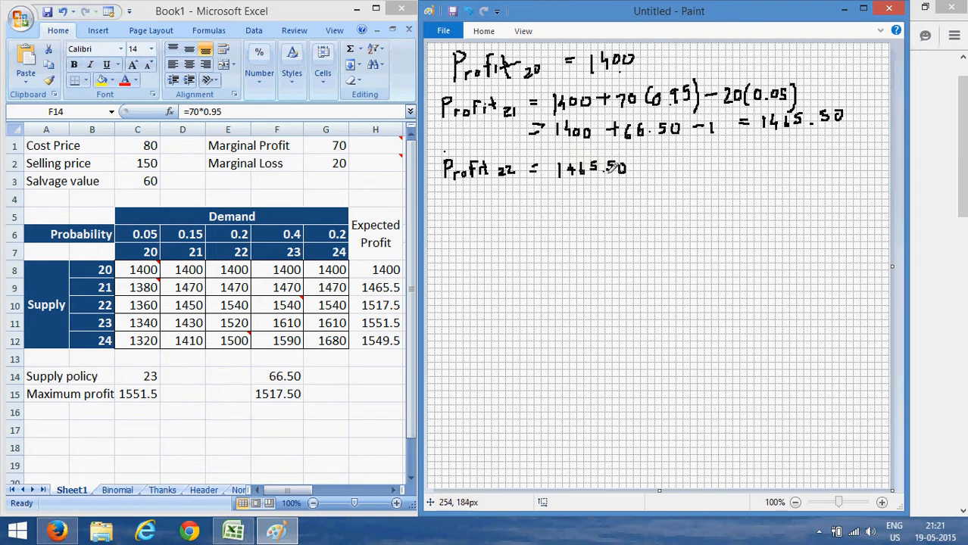
left_click_drag(643, 163, 663, 167)
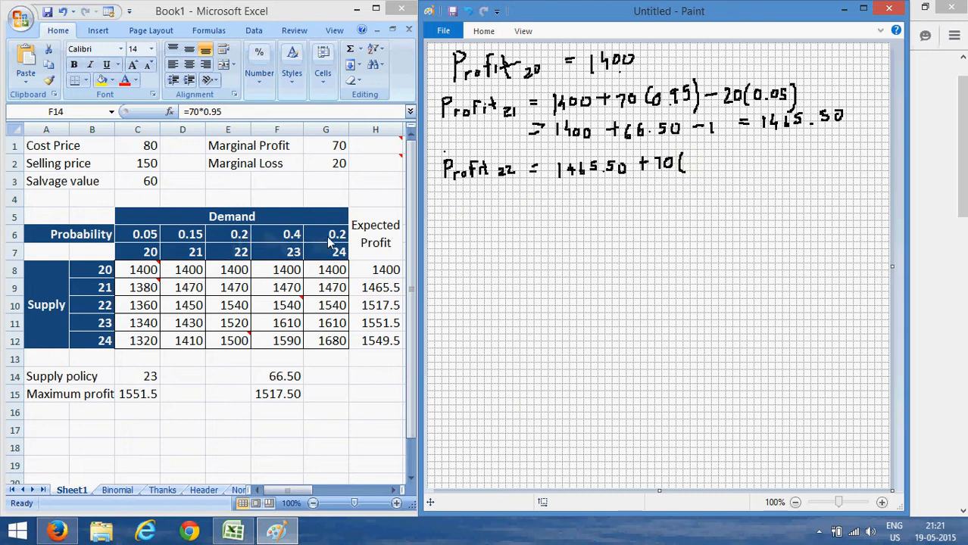
mouse_move(247, 251)
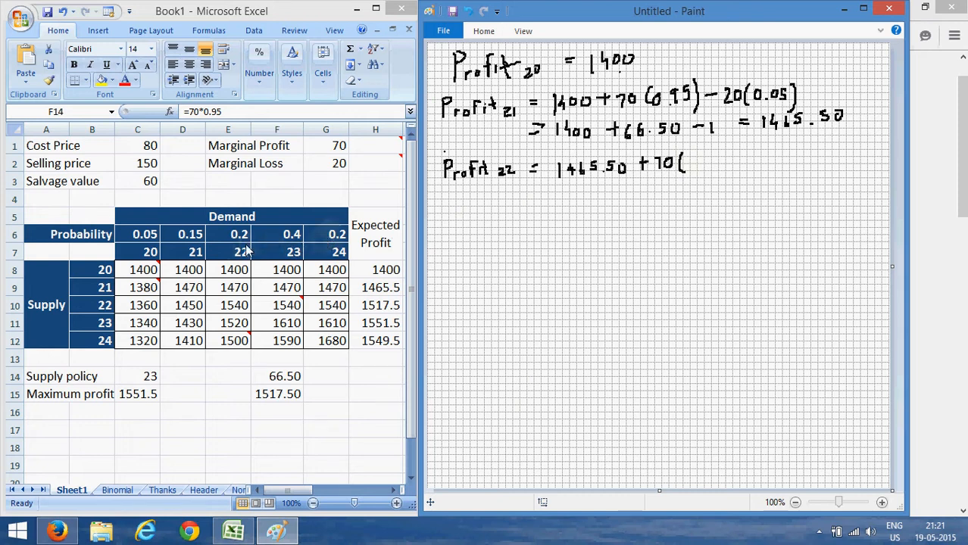
mouse_move(329, 251)
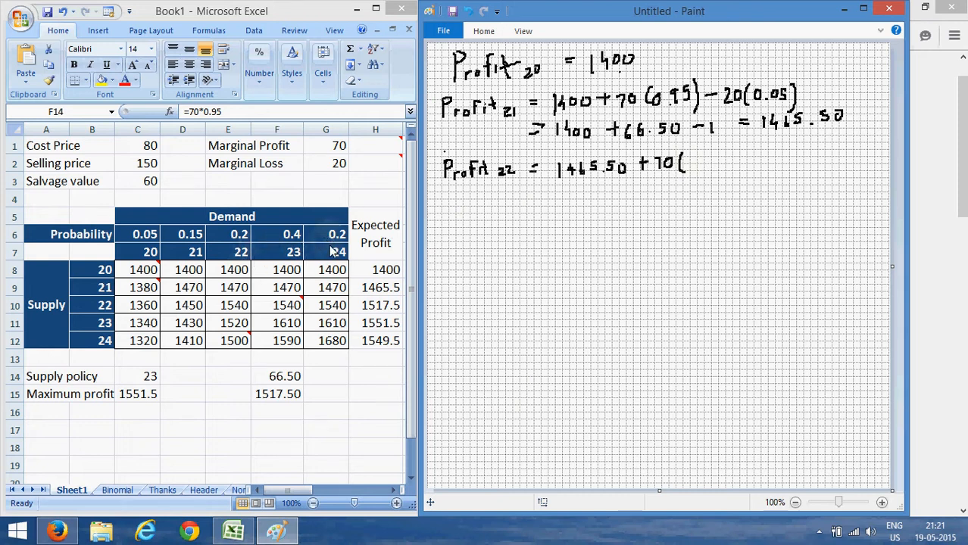
mouse_move(336, 248)
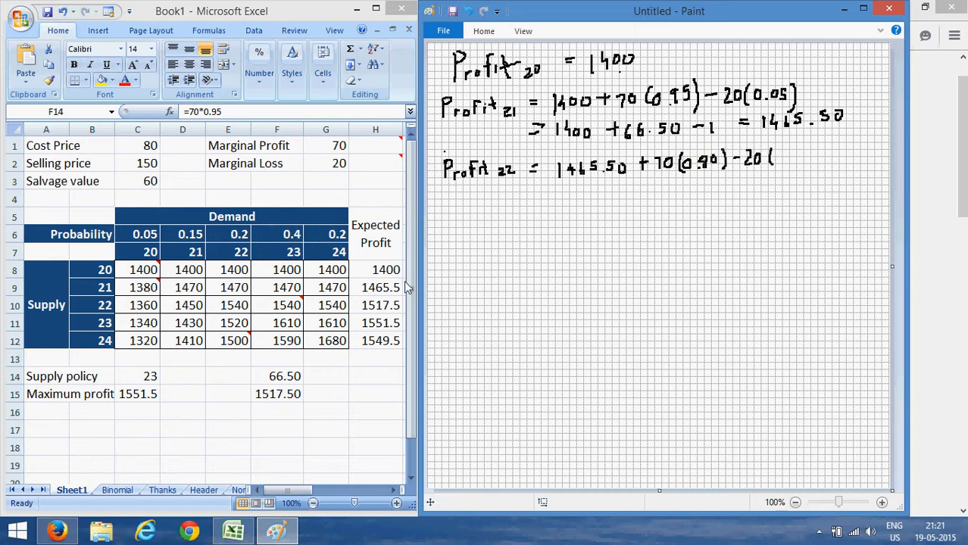
mouse_move(127, 141)
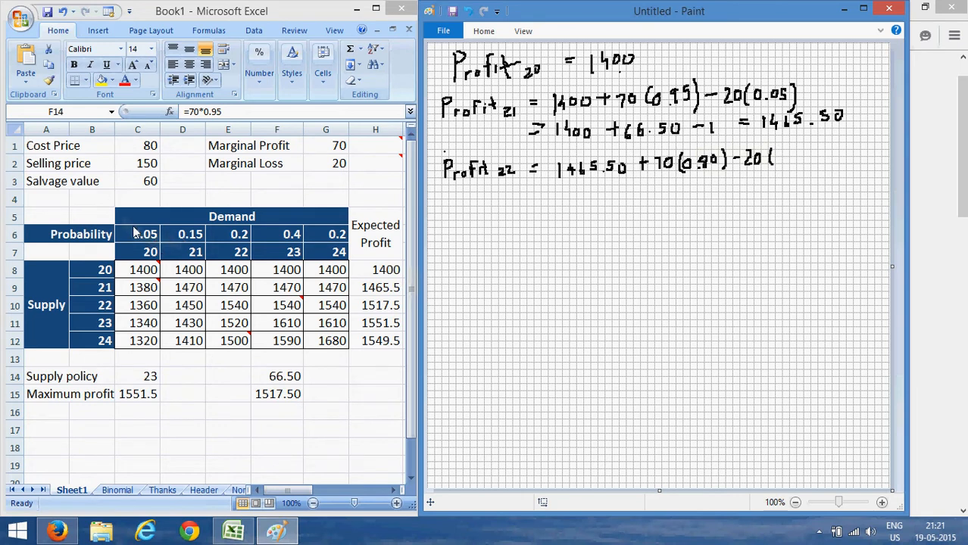
mouse_move(649, 94)
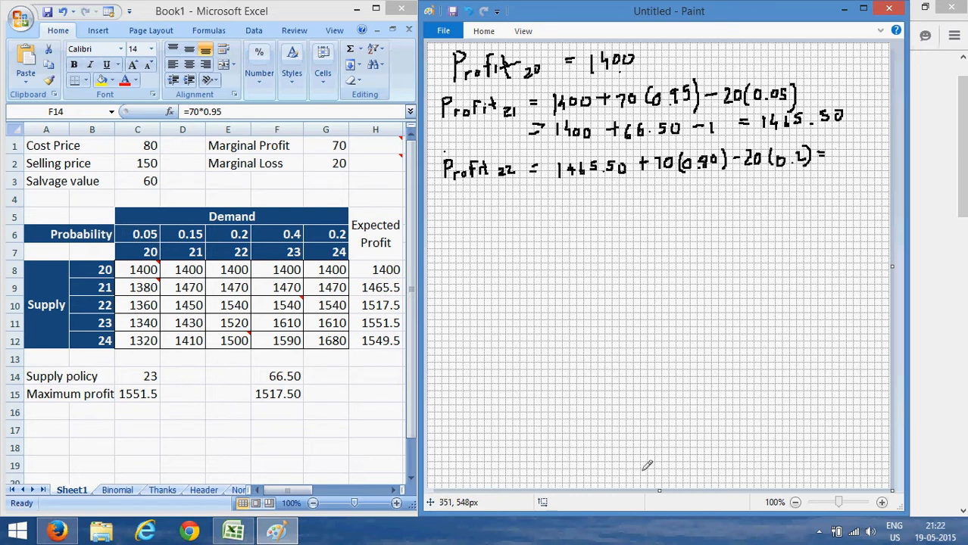
Inspect the Excel formulas behind 66.50 and 1517.50 (=1465.5+70*0.8-20*0.2).
left_click(277, 376)
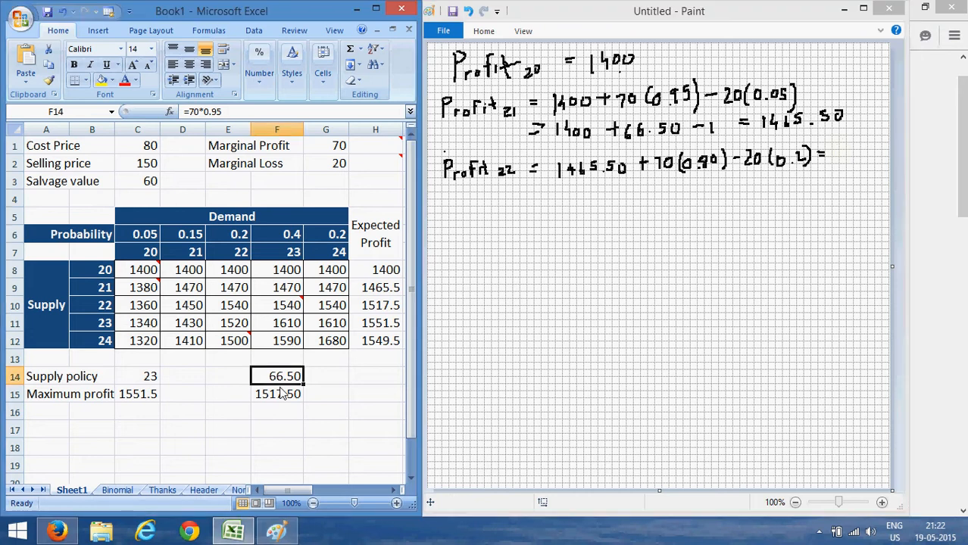
left_click(277, 393)
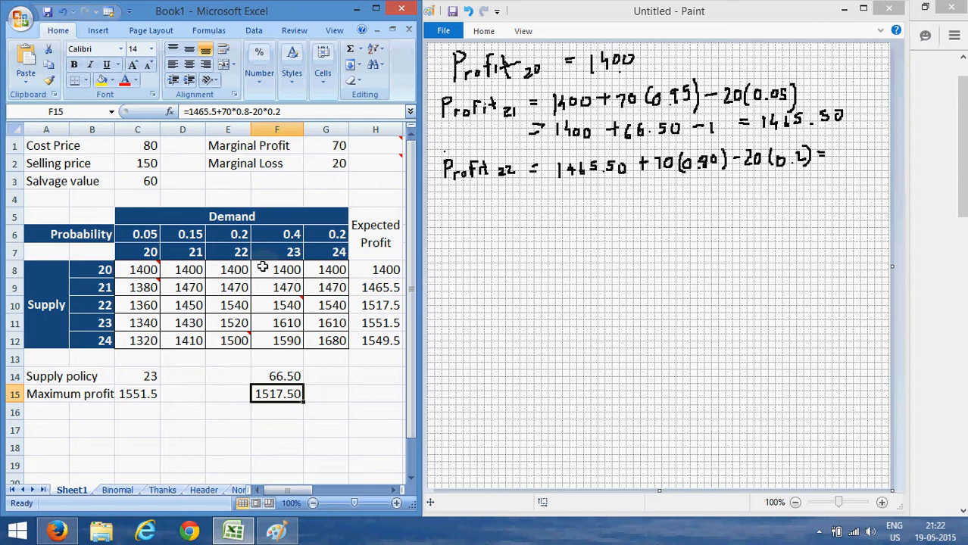
mouse_move(332, 199)
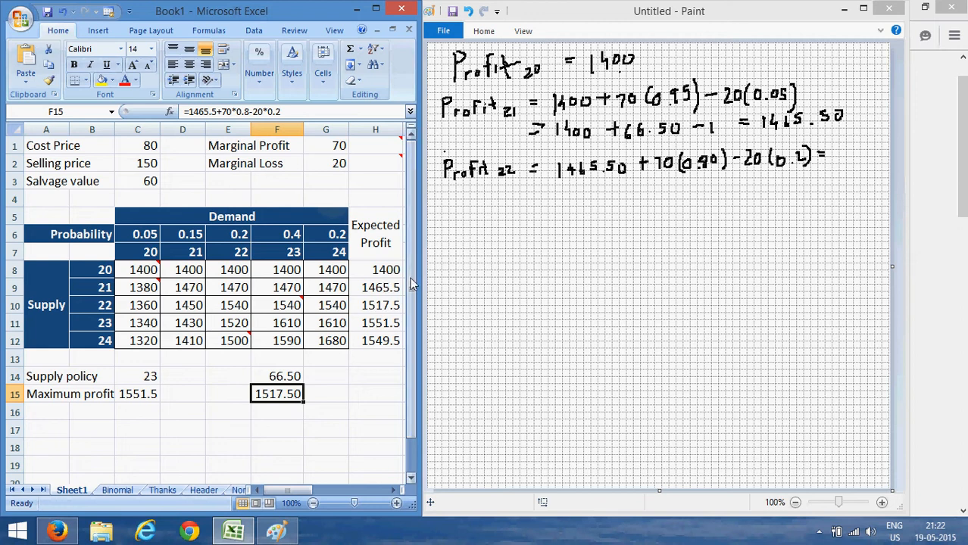
mouse_move(606, 229)
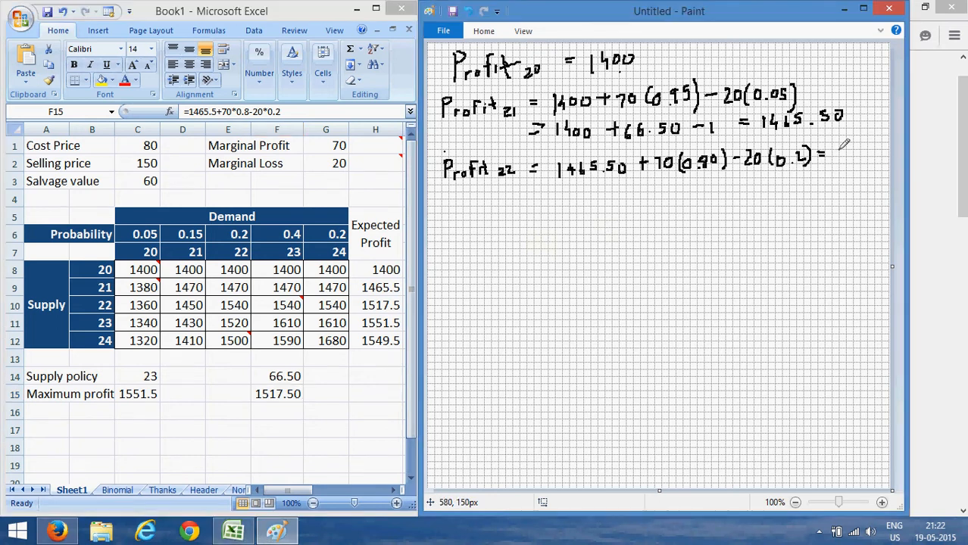
Finish Profit₂₂ with 1517.5, then write 'Profit₂₃ = 1517.50 + 70(0.6) − 20(0.4) = 1551.5'.
left_click_drag(830, 155, 837, 163)
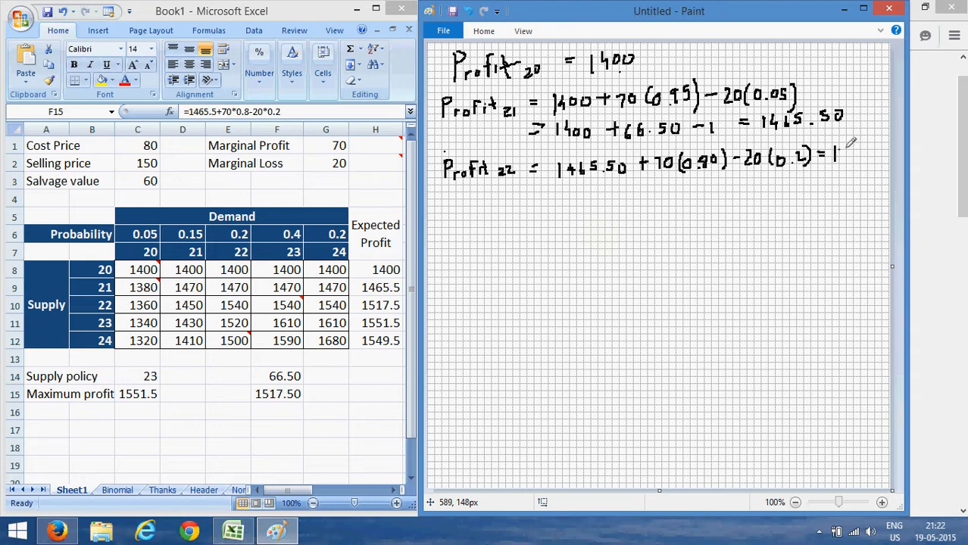
left_click_drag(833, 155, 871, 155)
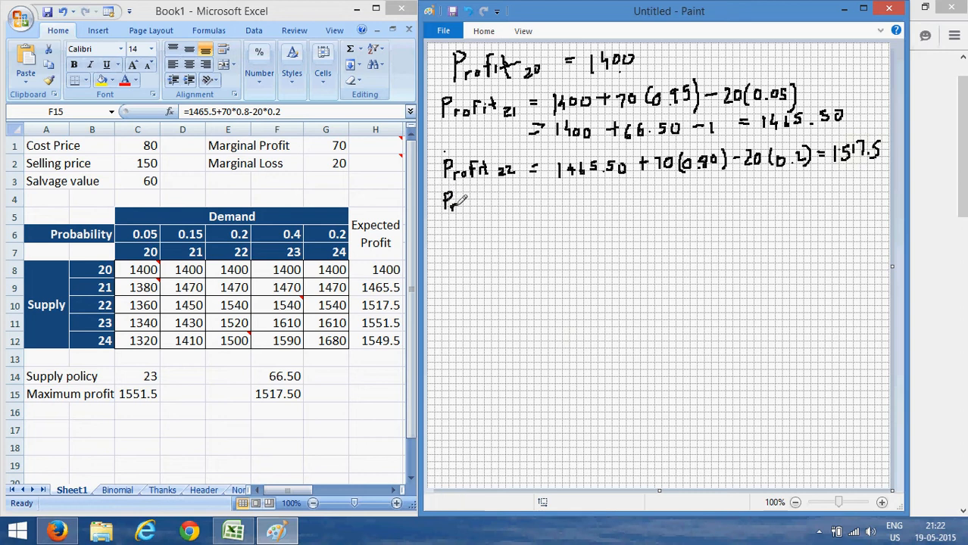
left_click_drag(447, 200, 492, 208)
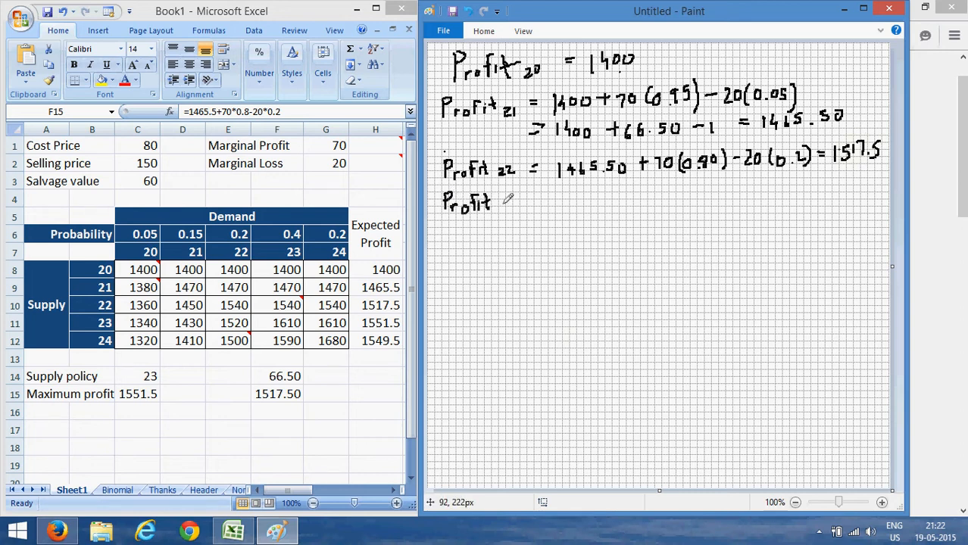
left_click_drag(503, 205, 515, 208)
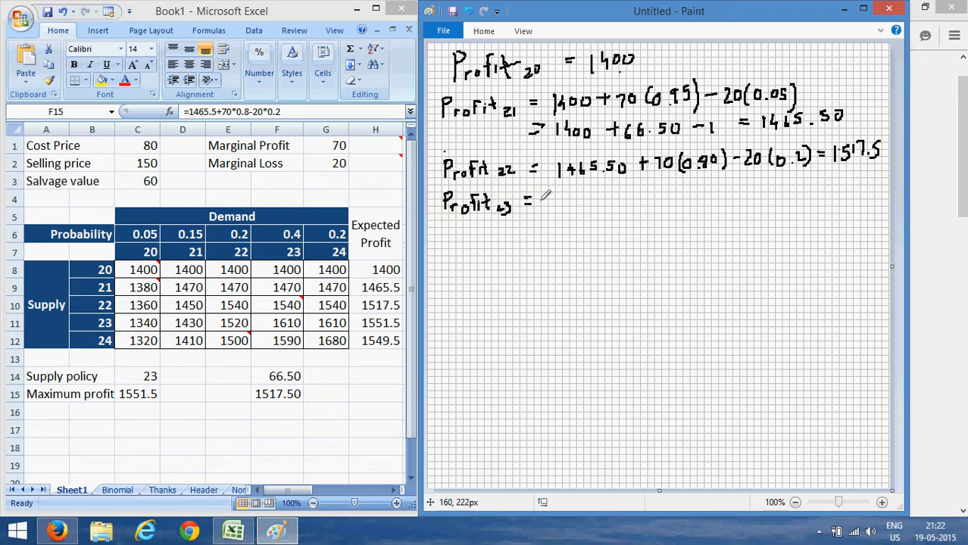
mouse_move(566, 196)
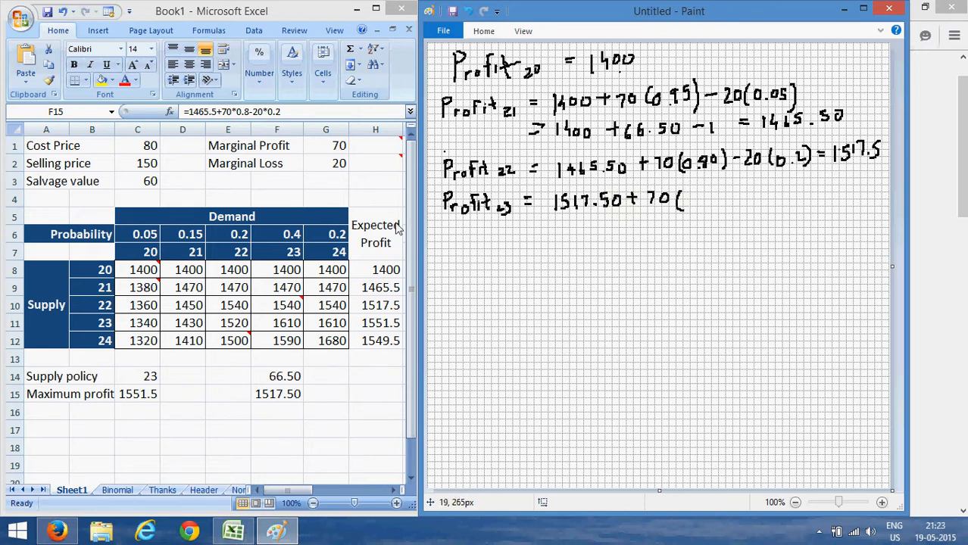
mouse_move(345, 237)
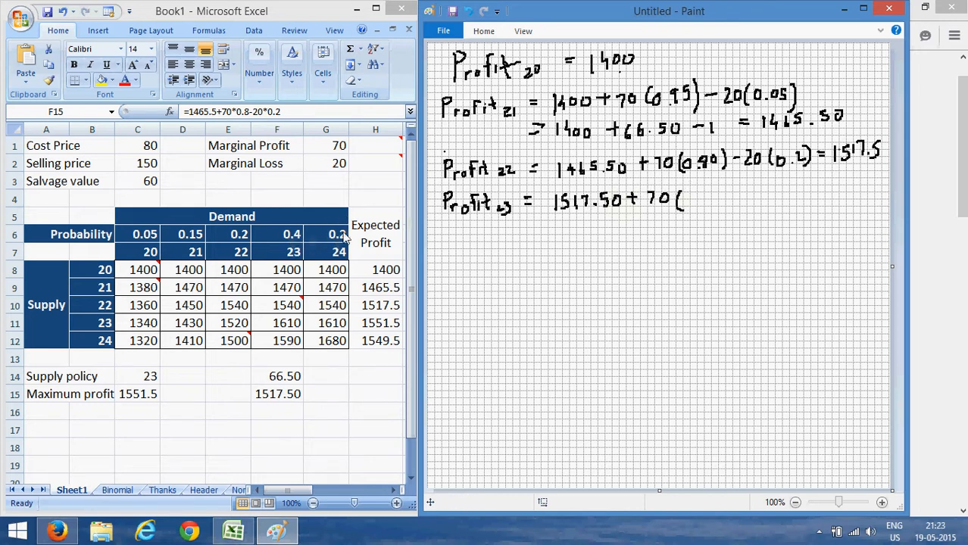
mouse_move(324, 250)
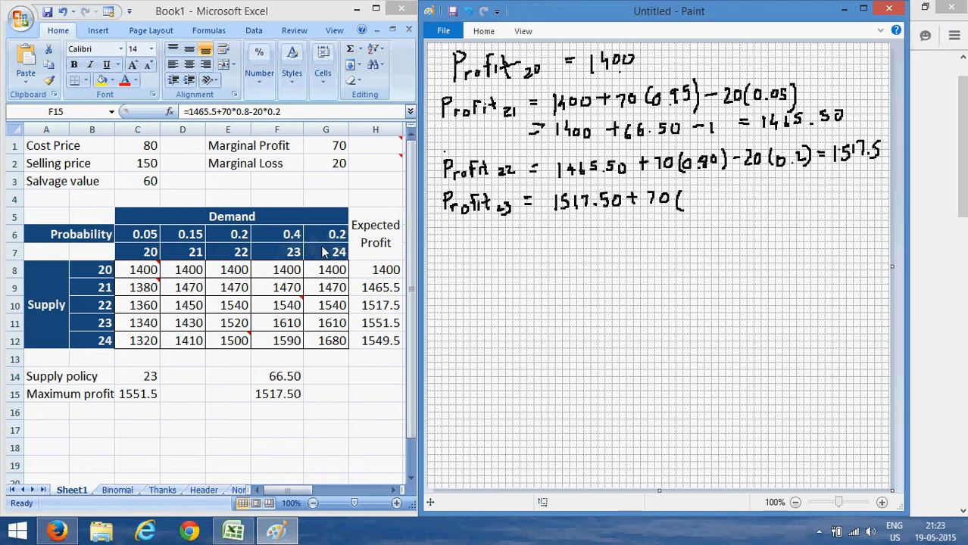
mouse_move(294, 258)
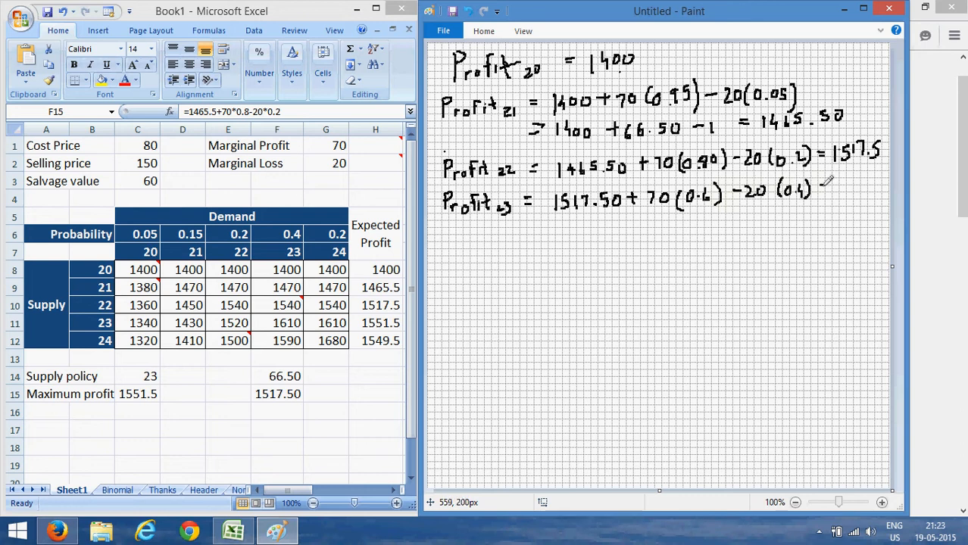
left_click_drag(822, 189, 834, 190)
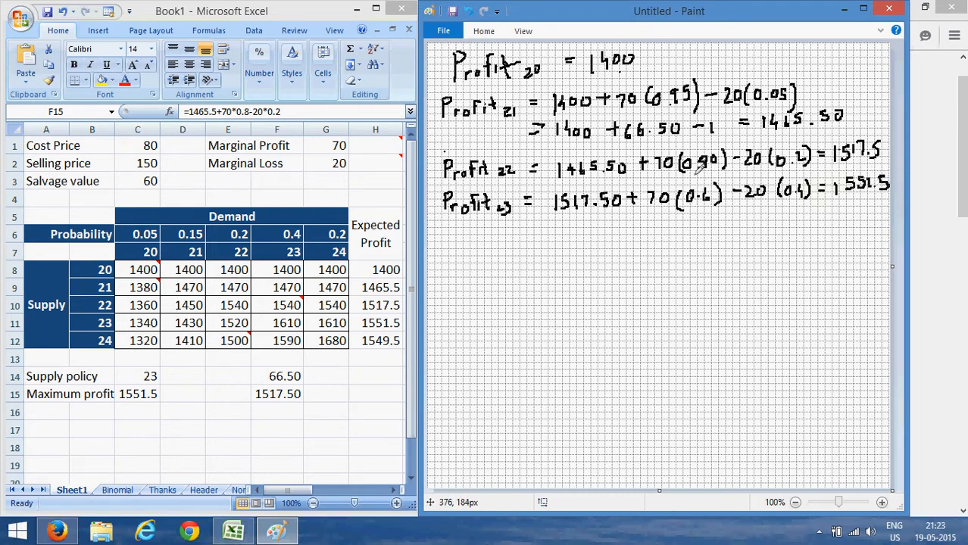
mouse_move(845, 117)
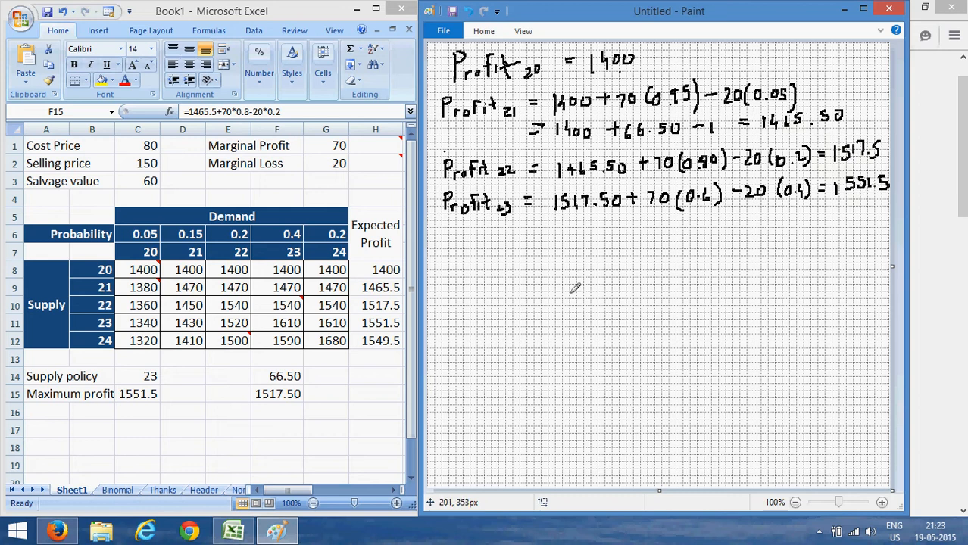
mouse_move(453, 227)
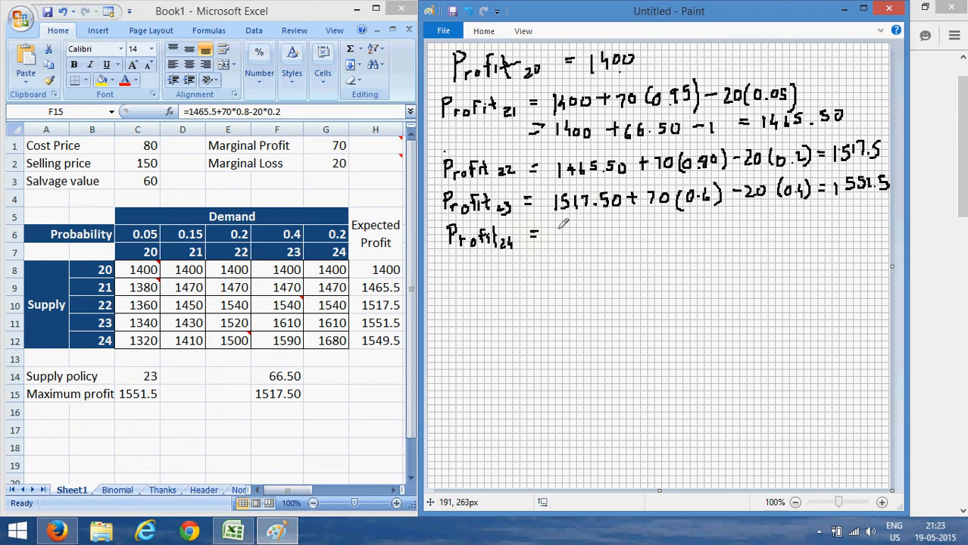
mouse_move(564, 225)
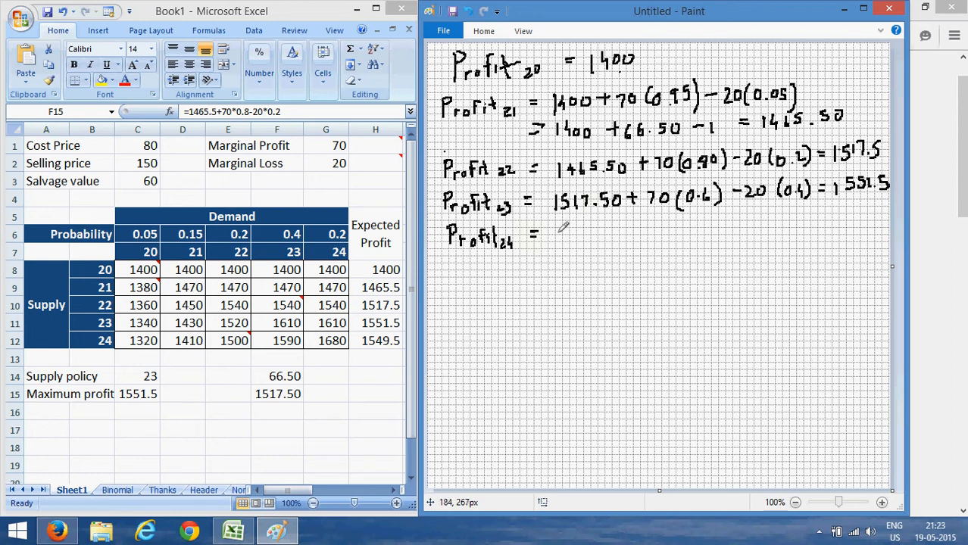
mouse_move(562, 213)
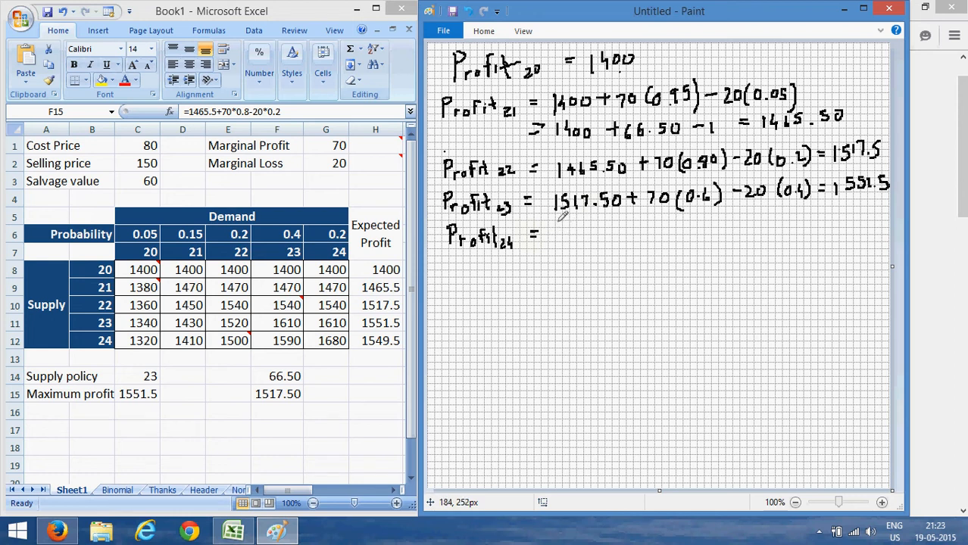
mouse_move(568, 229)
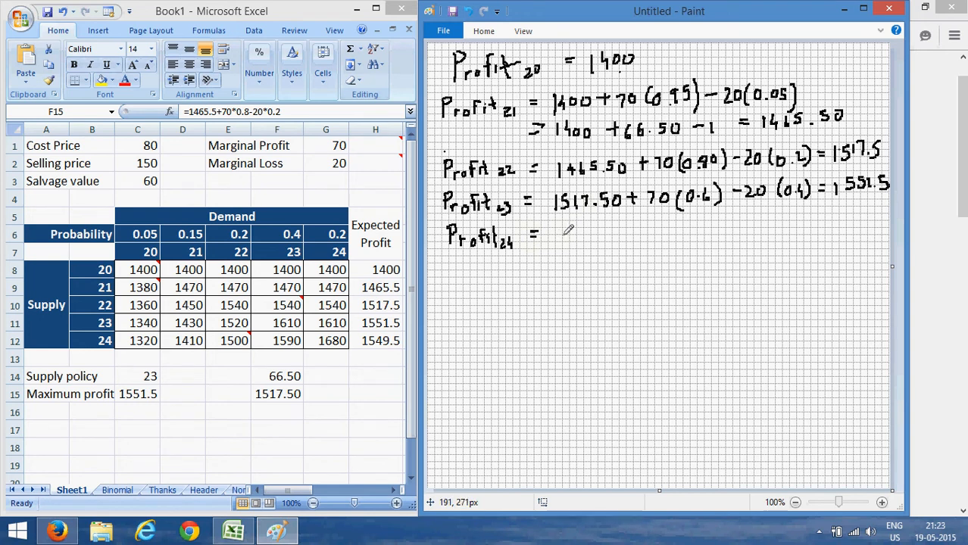
mouse_move(568, 231)
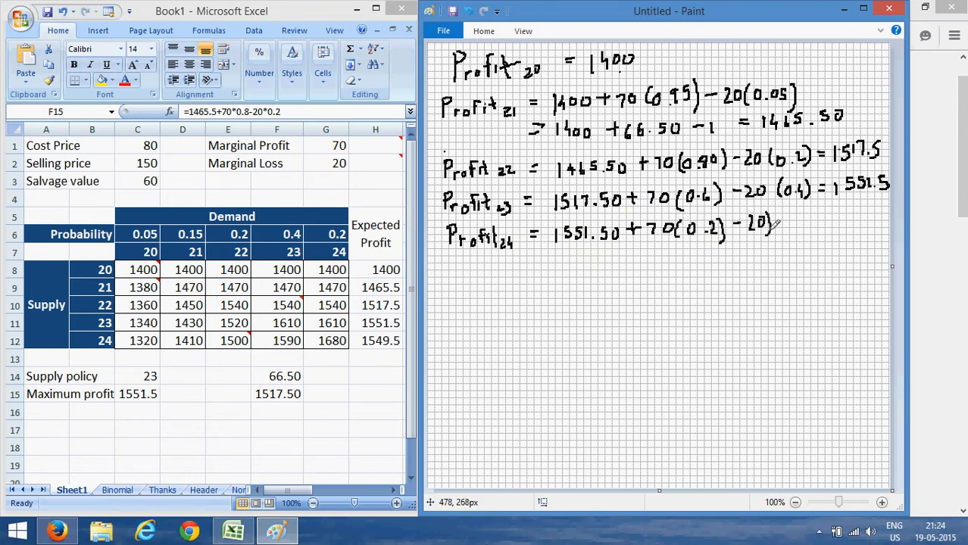
Handwrite the loss term − 20(0.8) and result = 1549.5 on the Profit₂₄ line.
left_click_drag(773, 224, 792, 228)
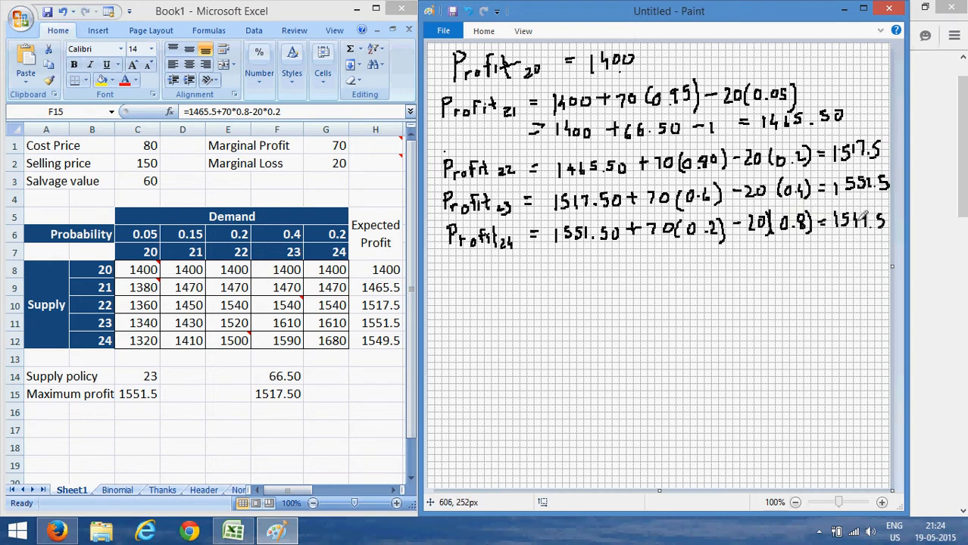
mouse_move(362, 317)
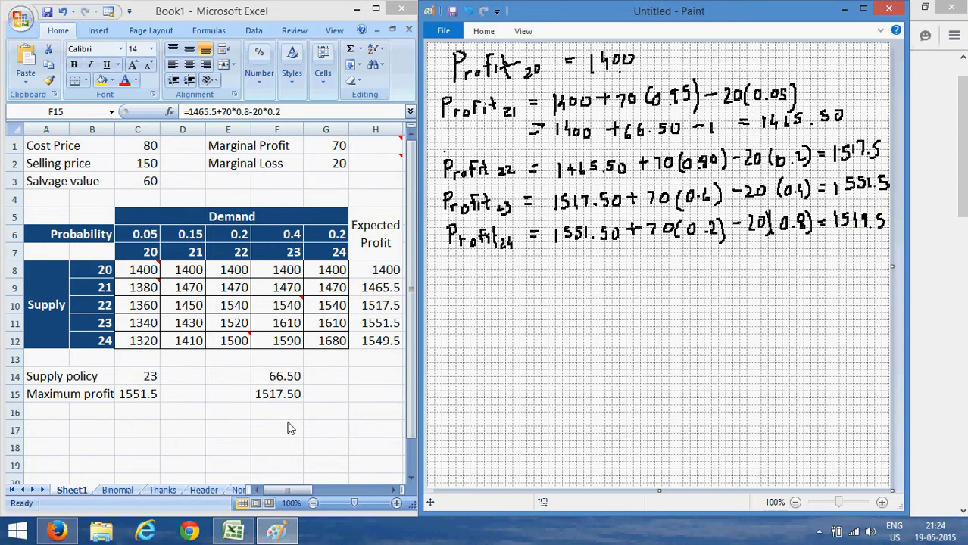
mouse_move(32, 324)
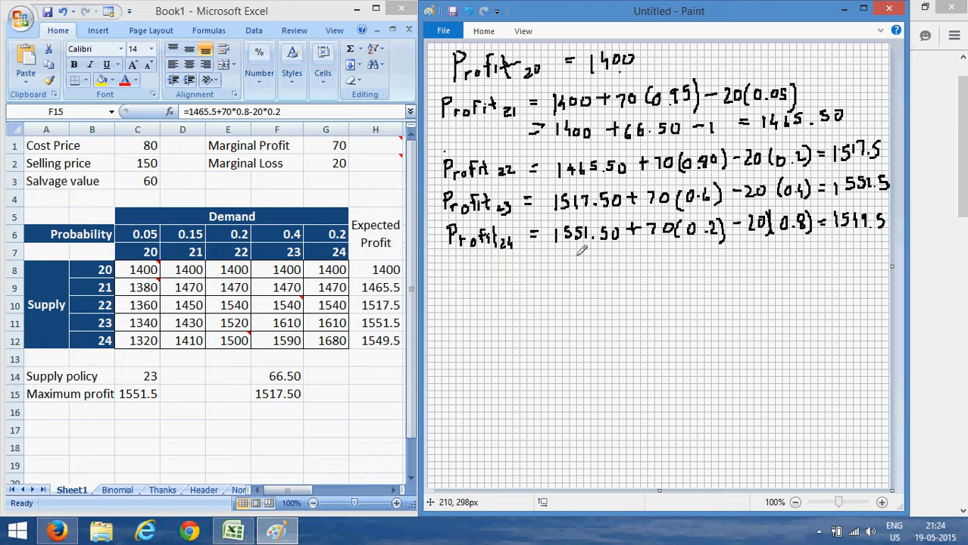
Select red as the drawing colour for the bracket annotations.
left_click(483, 30)
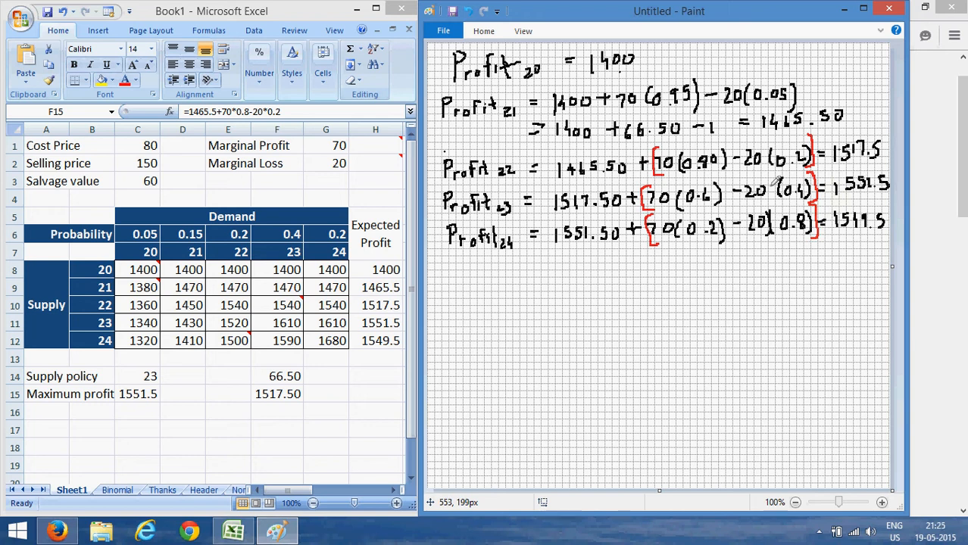
mouse_move(593, 237)
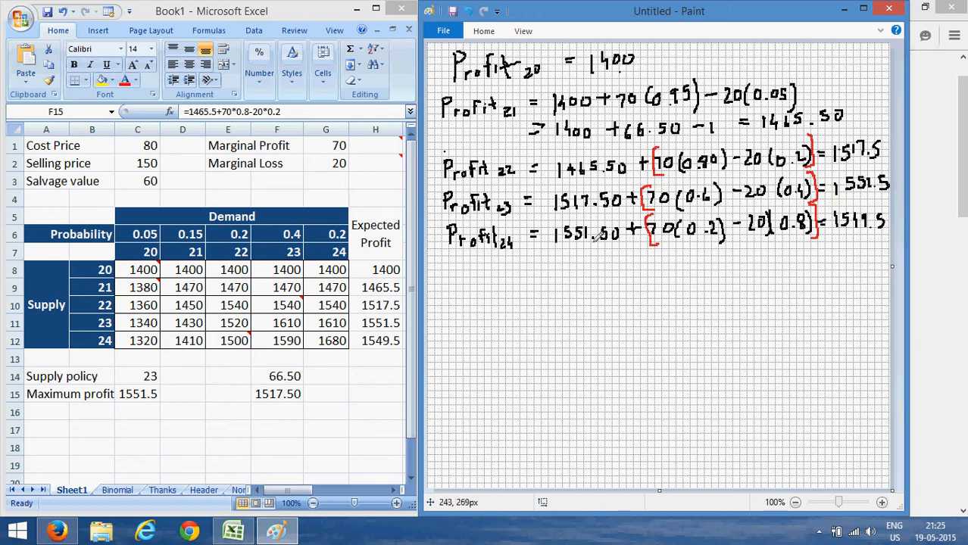
mouse_move(485, 277)
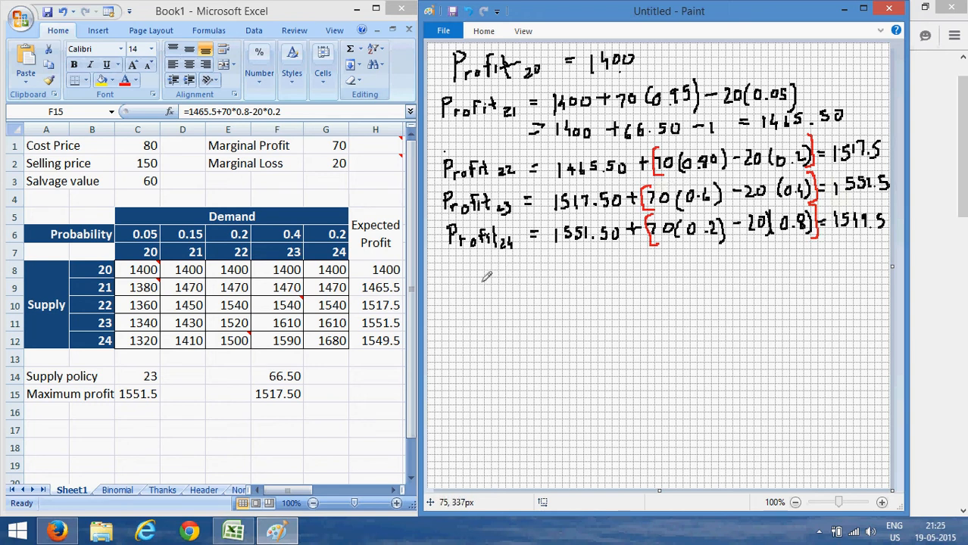
mouse_move(471, 265)
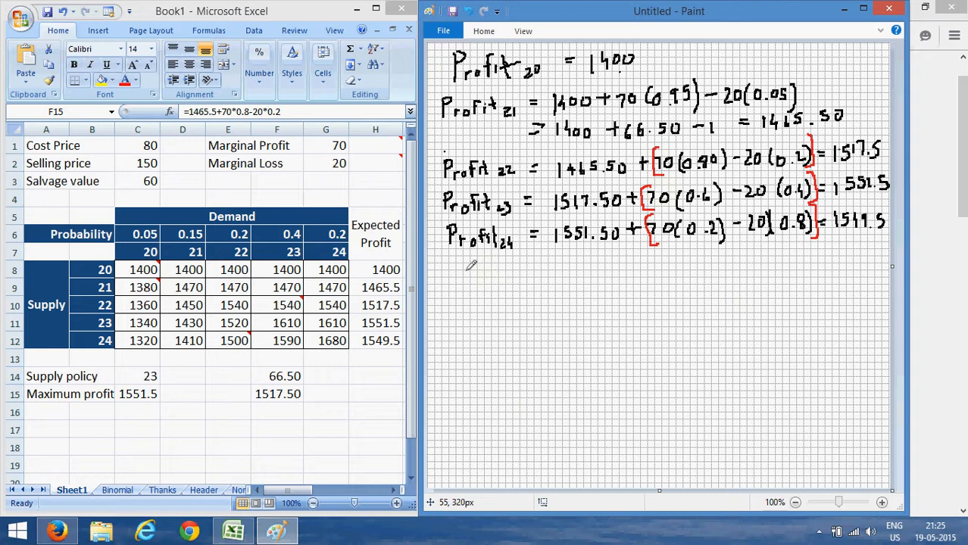
In red, write 'p(MP) − (1−p)(ML) ≥ 0' and expand it to 'pMP − ML + pML ≥ 0'.
left_click_drag(468, 269, 474, 284)
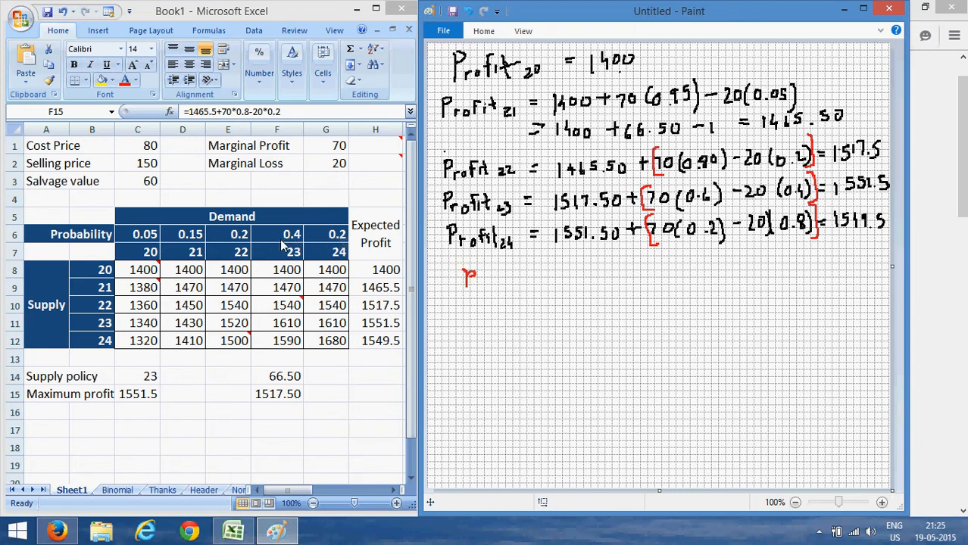
mouse_move(294, 242)
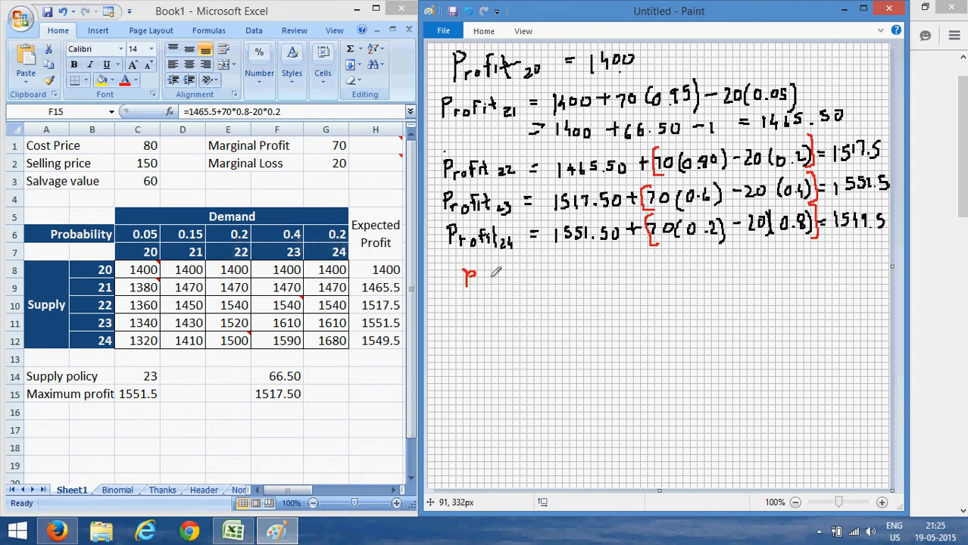
left_click_drag(478, 273, 489, 284)
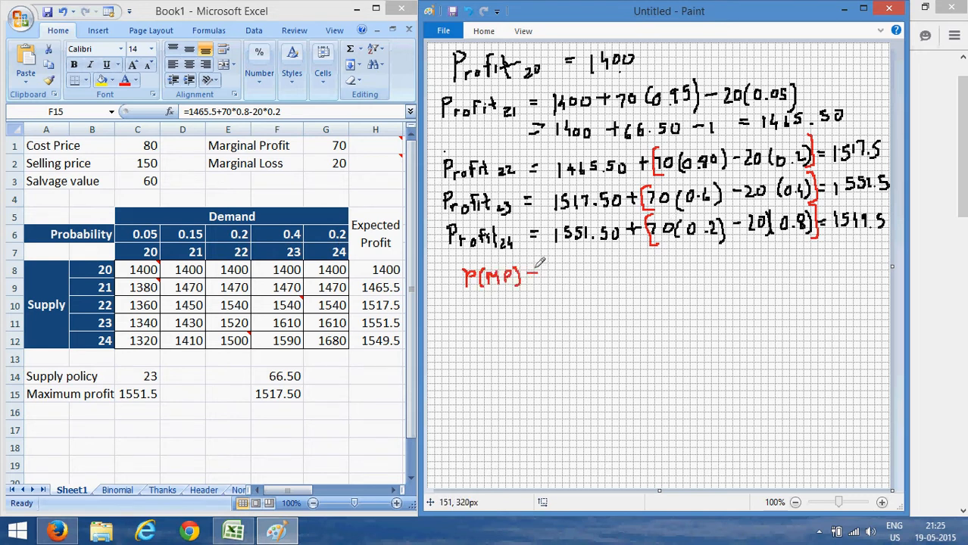
left_click_drag(531, 275, 560, 275)
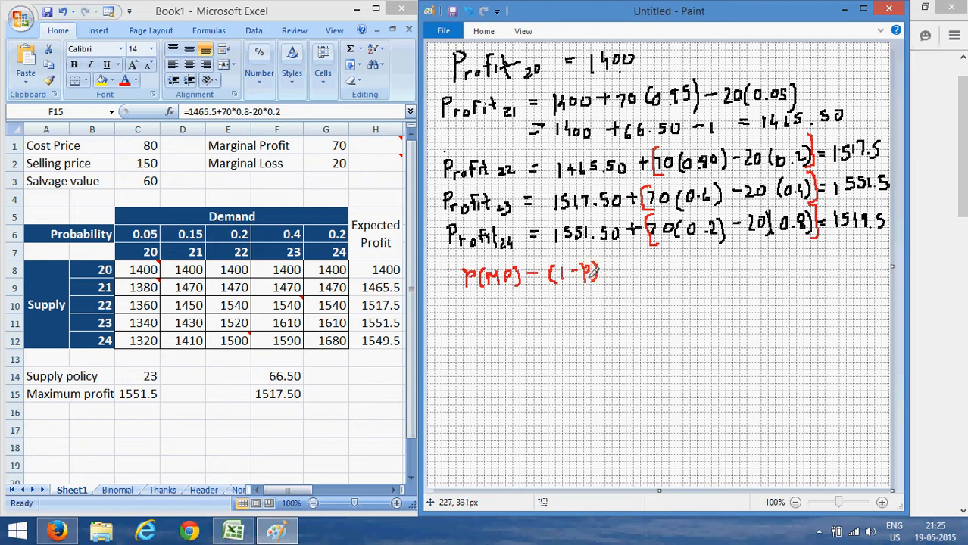
mouse_move(613, 261)
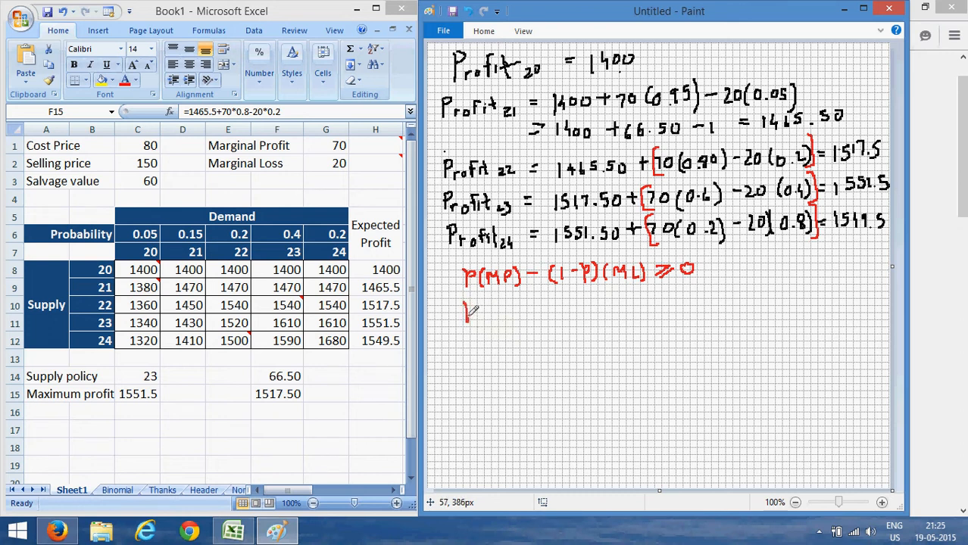
left_click_drag(465, 310, 508, 311)
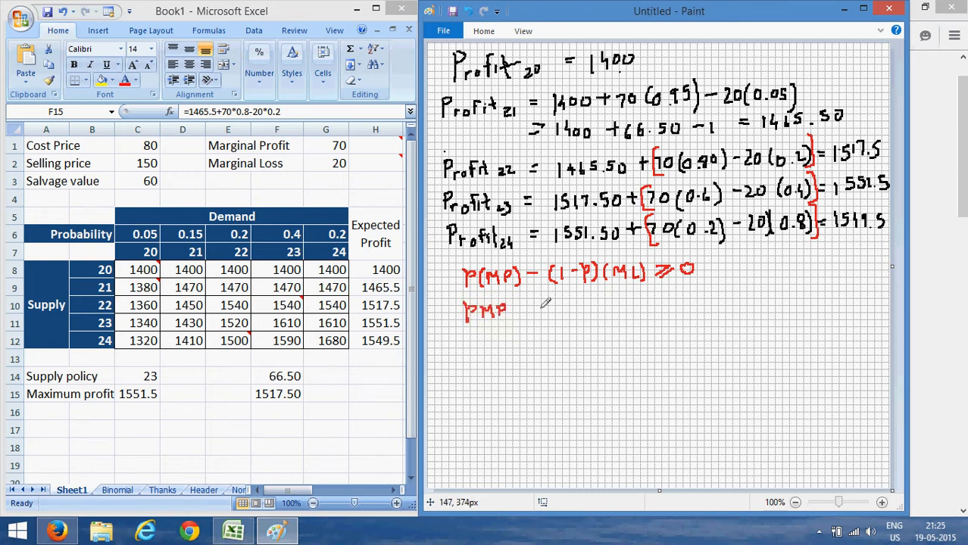
mouse_move(556, 284)
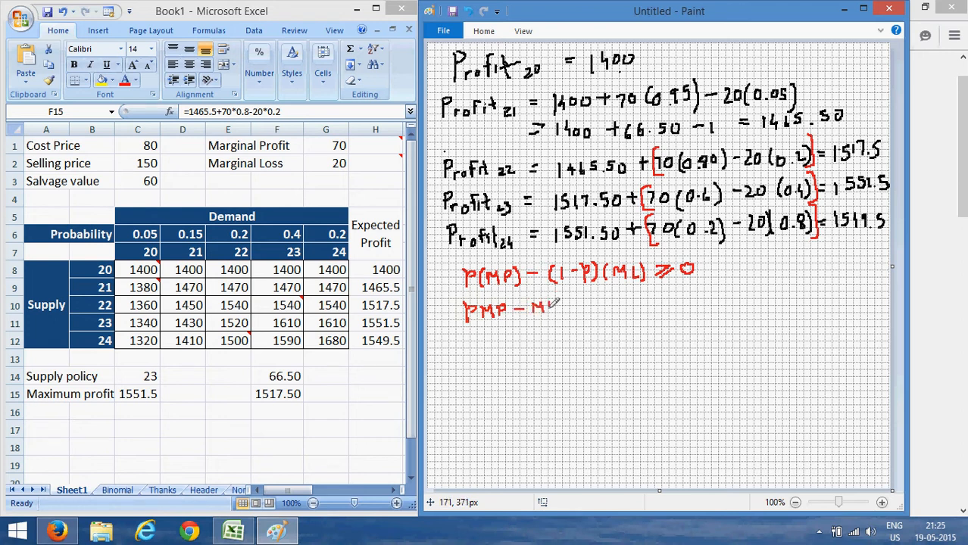
left_click_drag(537, 306, 575, 306)
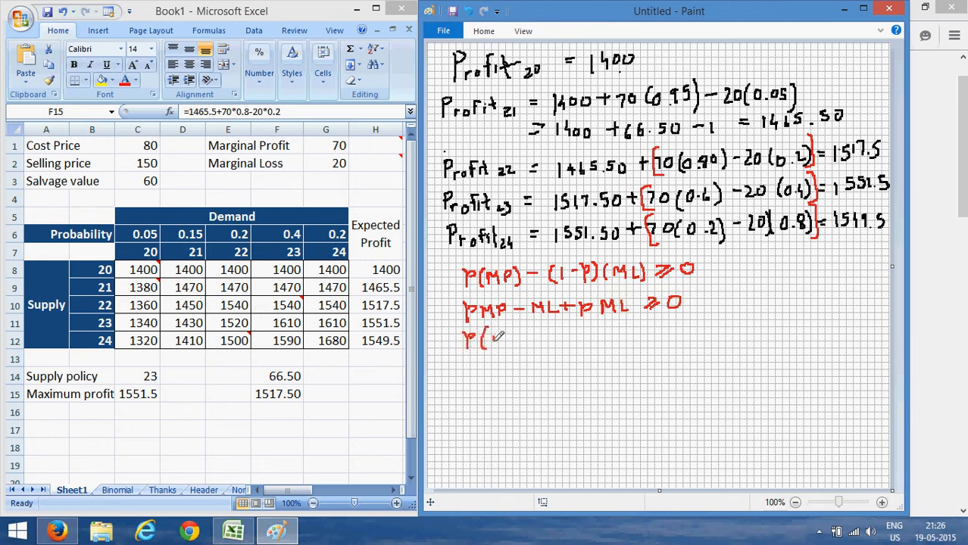
Write 'p(MP+ML) ≥ ML' and conclude with 'p ≥ ML/(MP+ML)' below it.
left_click_drag(496, 337, 545, 337)
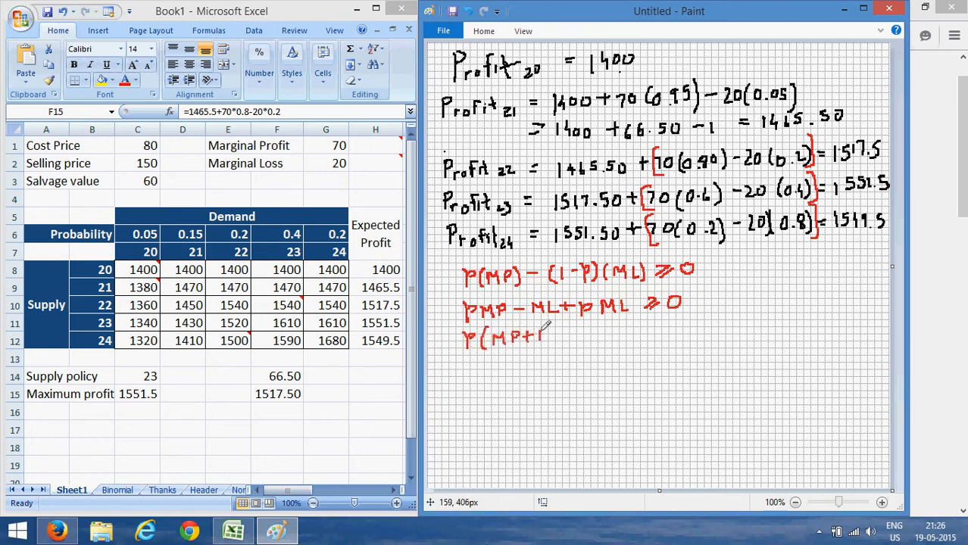
left_click_drag(544, 337, 574, 337)
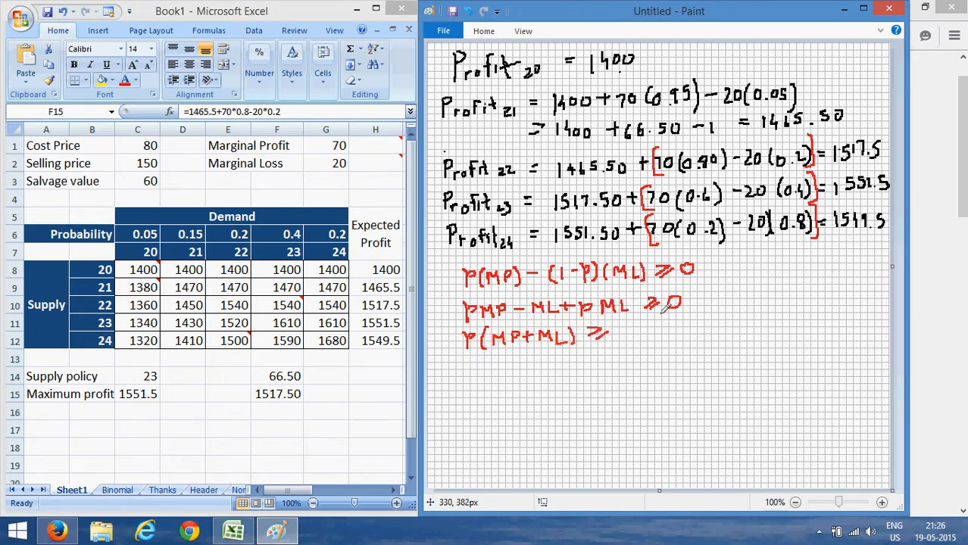
left_click_drag(621, 330, 651, 333)
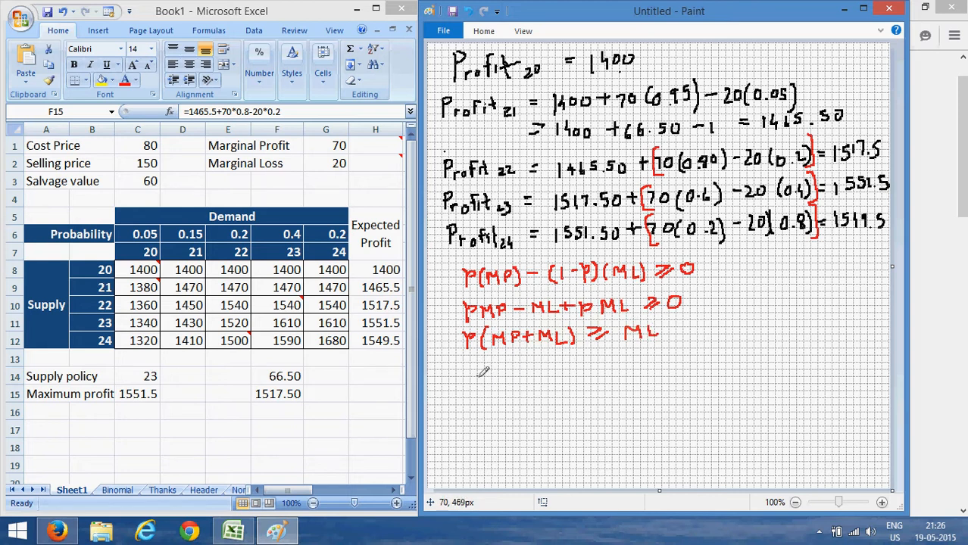
left_click_drag(477, 379, 527, 386)
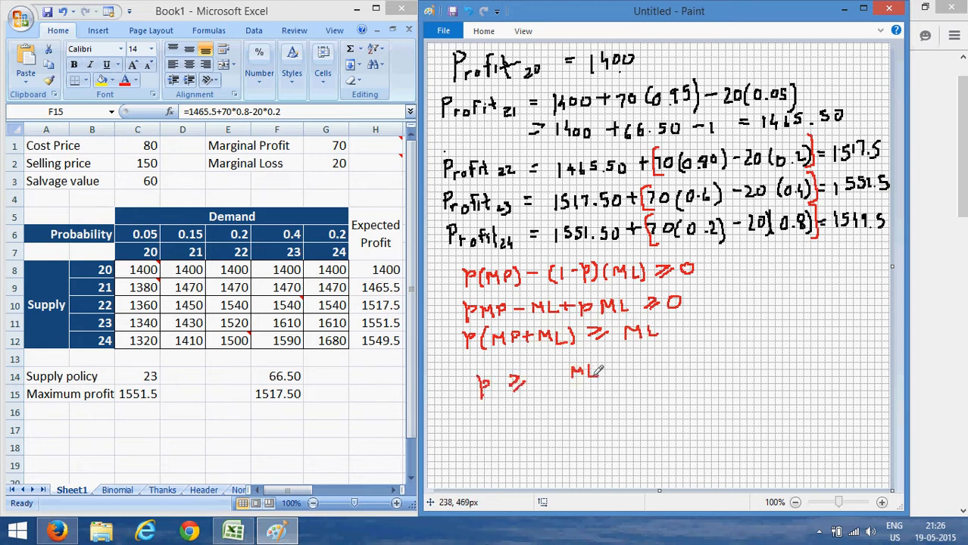
left_click_drag(541, 392, 609, 385)
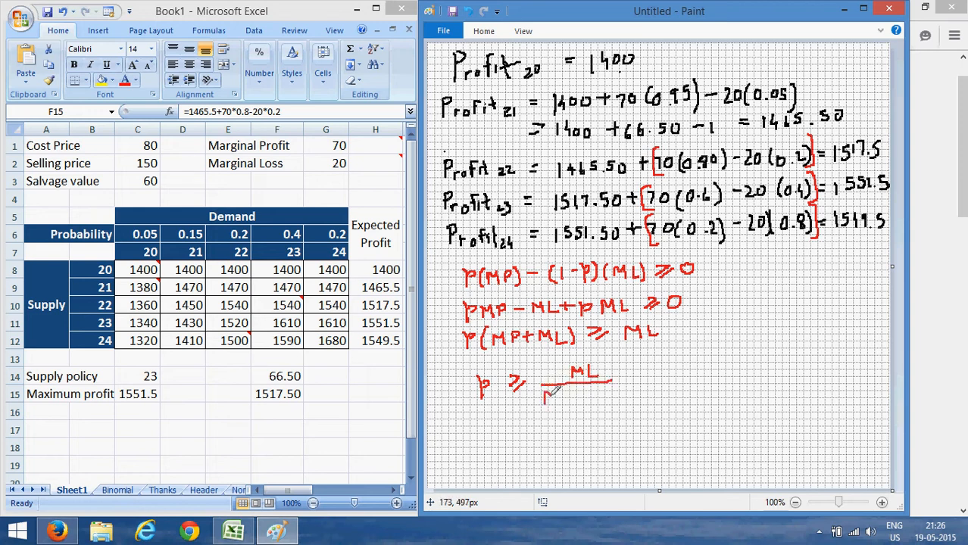
left_click_drag(546, 394, 606, 394)
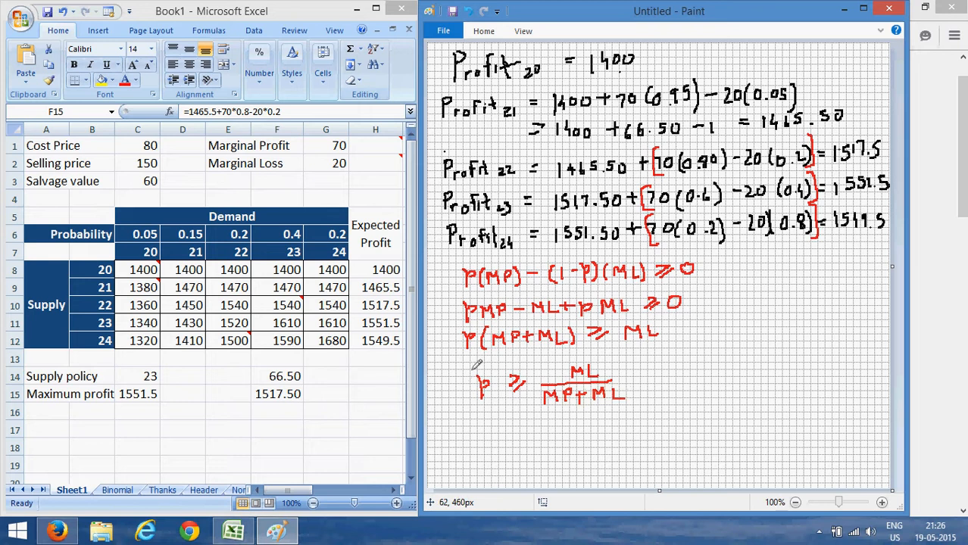
left_click_drag(465, 371, 606, 421)
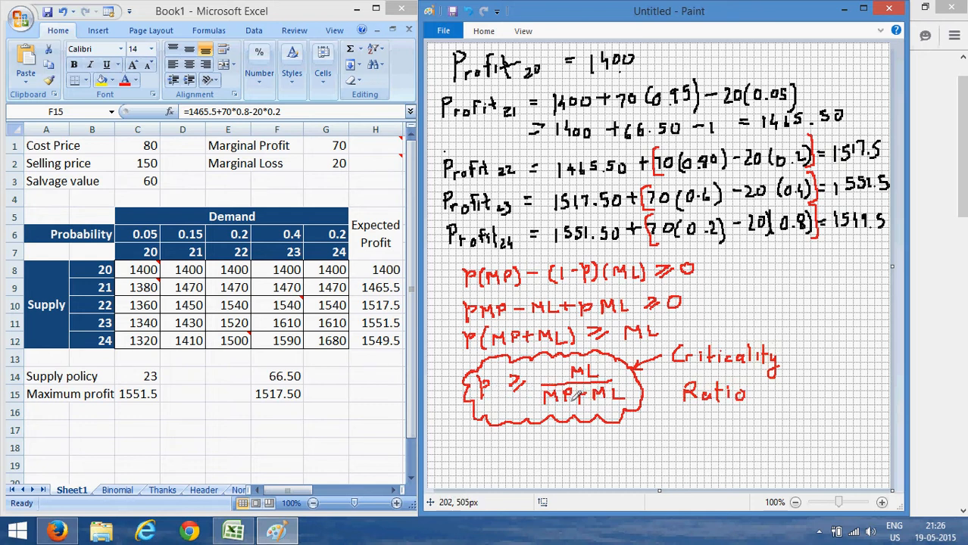
mouse_move(568, 401)
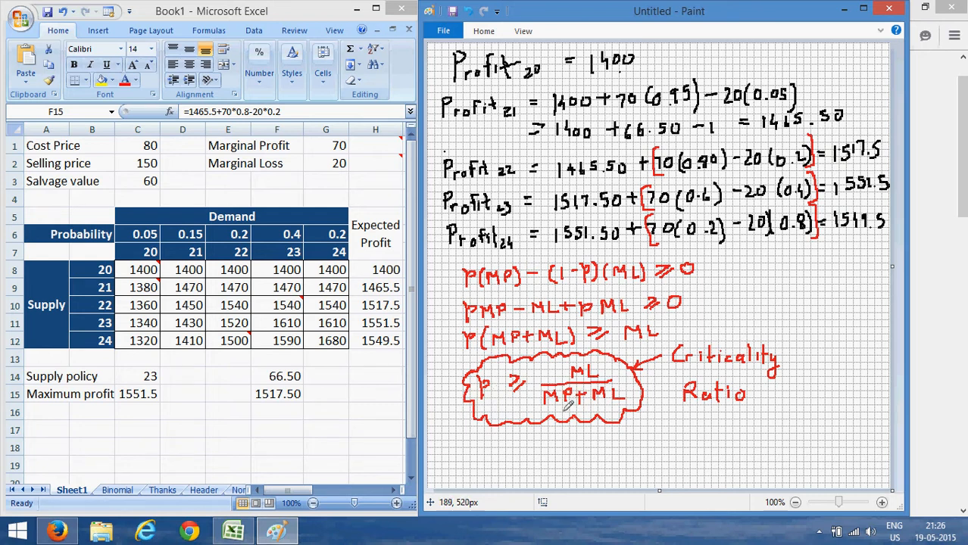
mouse_move(488, 390)
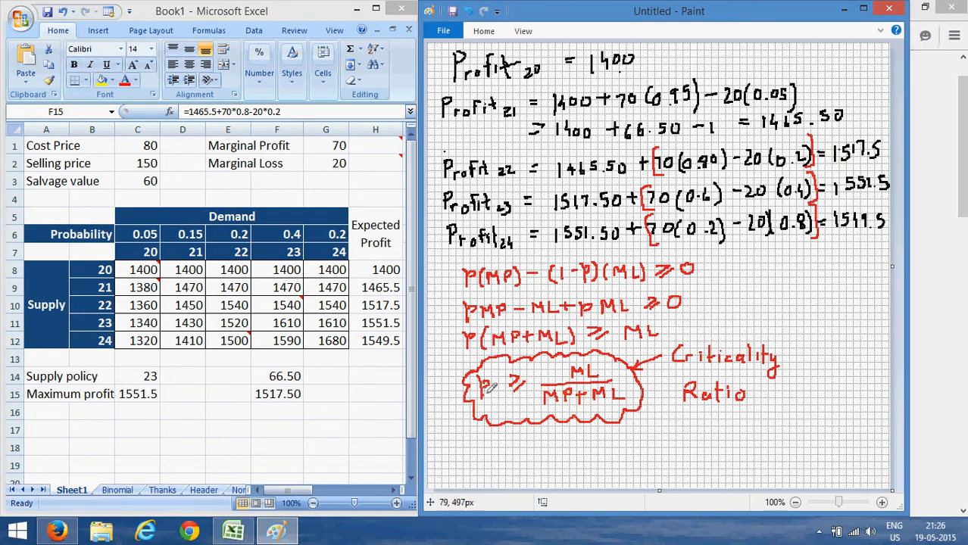
mouse_move(553, 379)
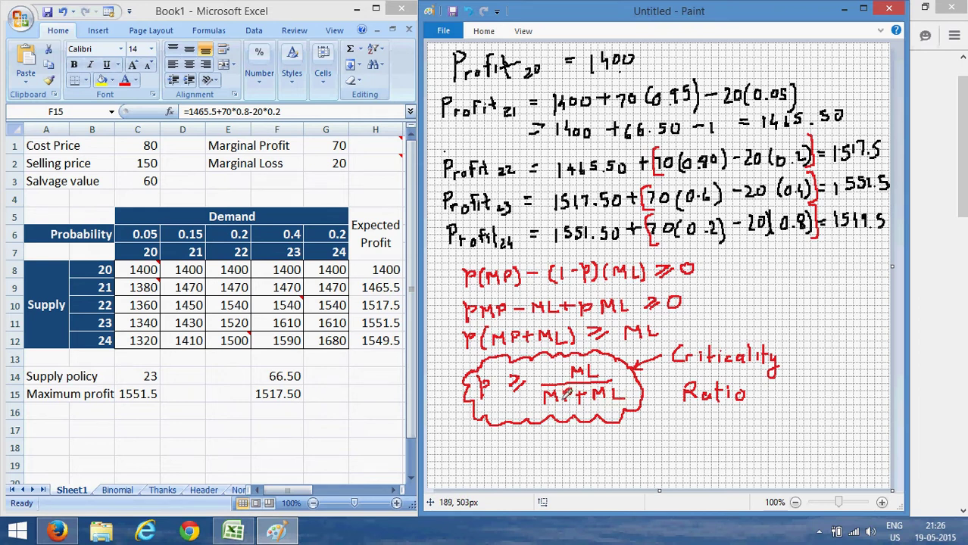
mouse_move(587, 375)
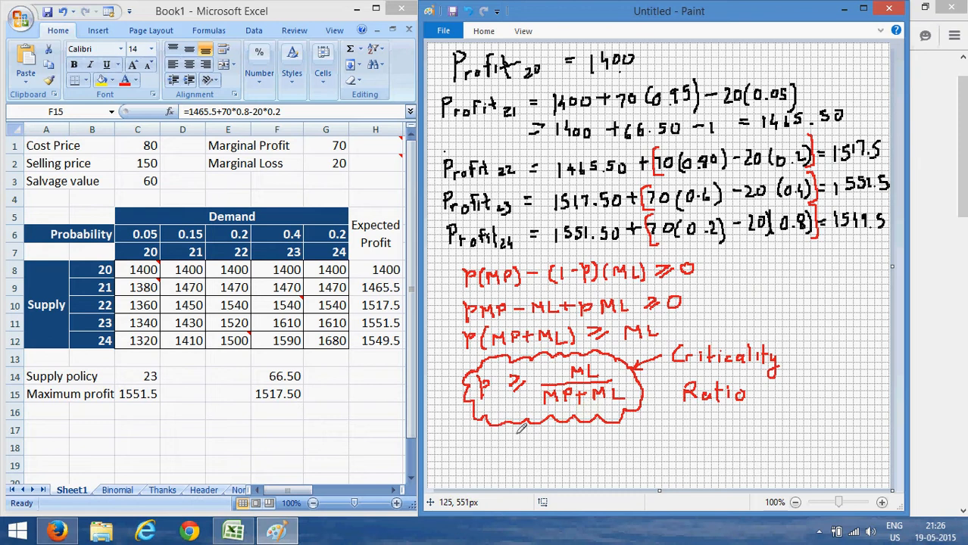
mouse_move(517, 431)
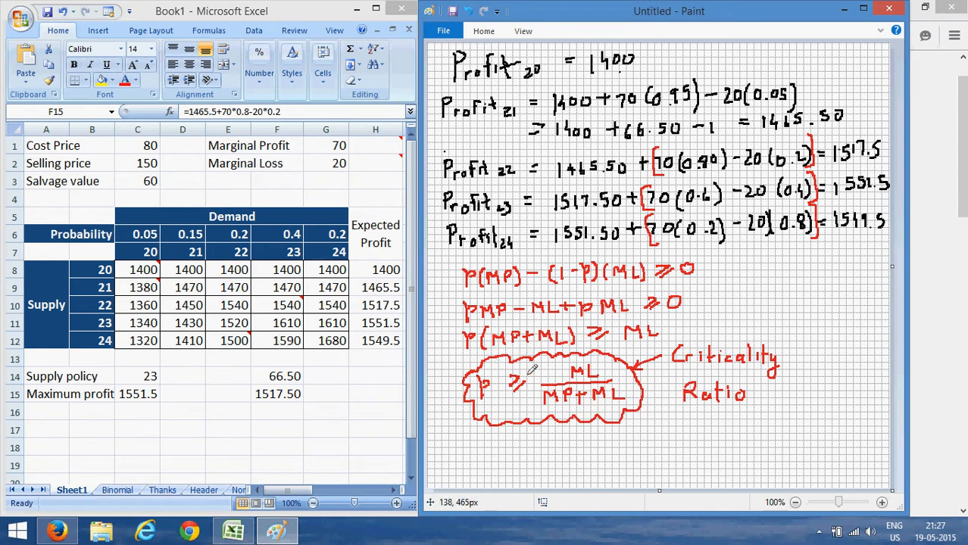
mouse_move(558, 439)
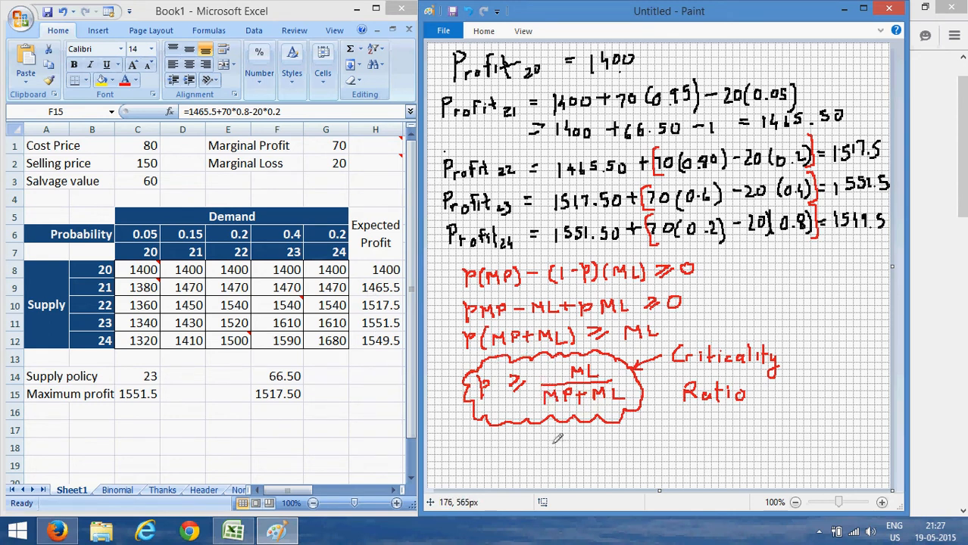
mouse_move(553, 424)
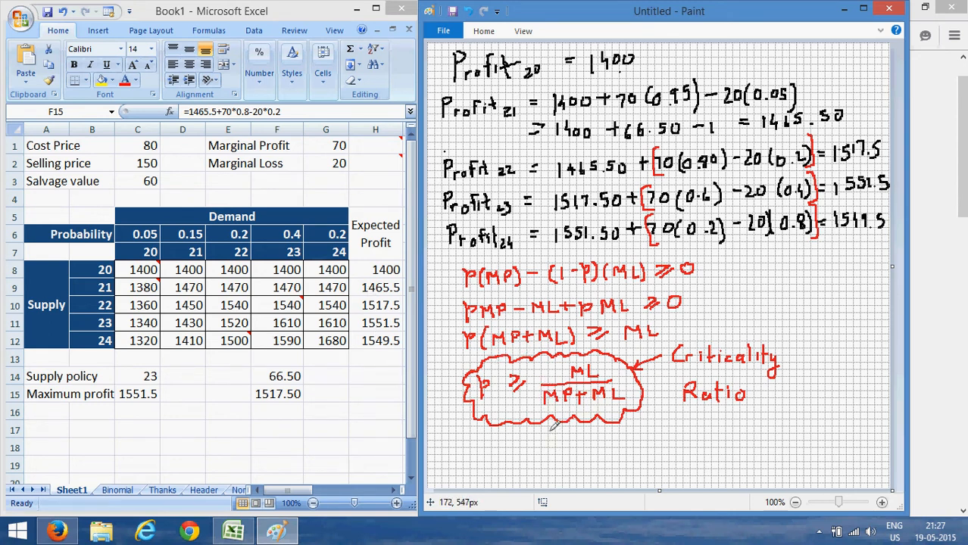